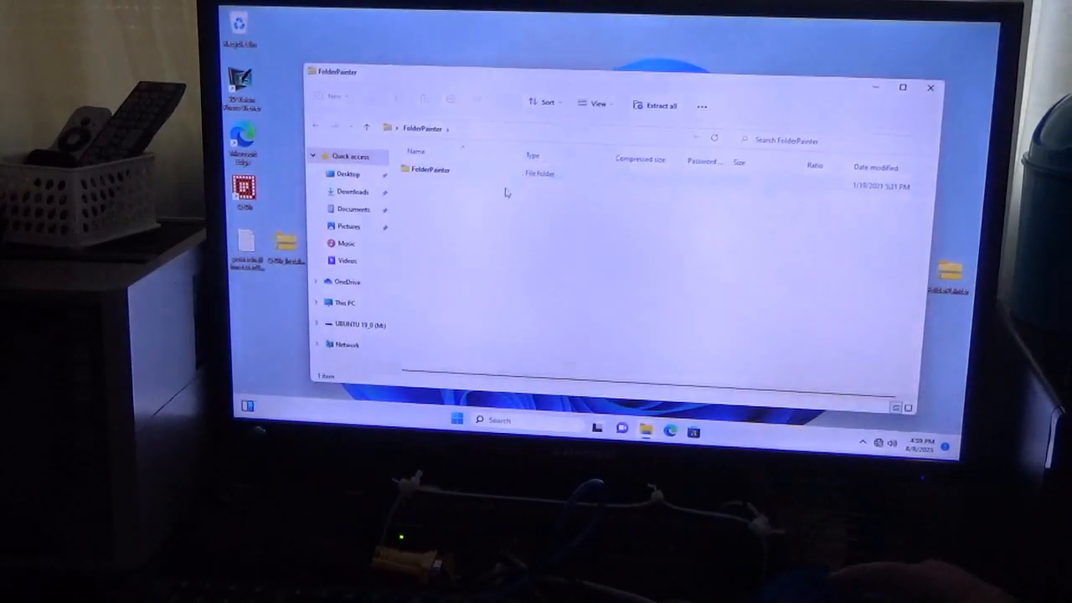
# Browse the zipped FolderPainter archive, dismiss the extract-first warning and close the window
pyautogui.doubleClick(429, 170)
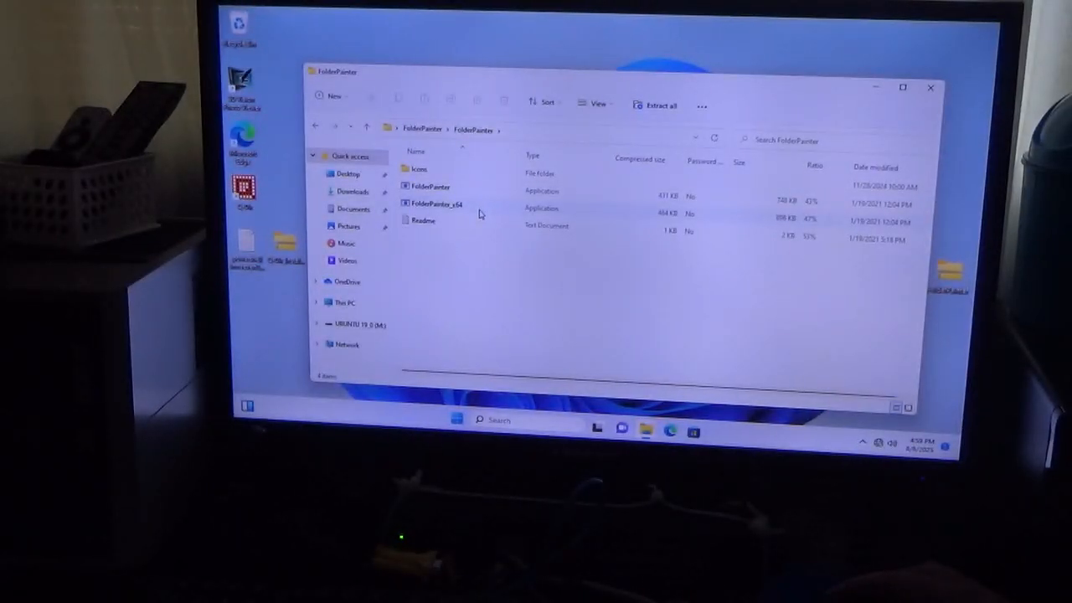
pyautogui.doubleClick(436, 204)
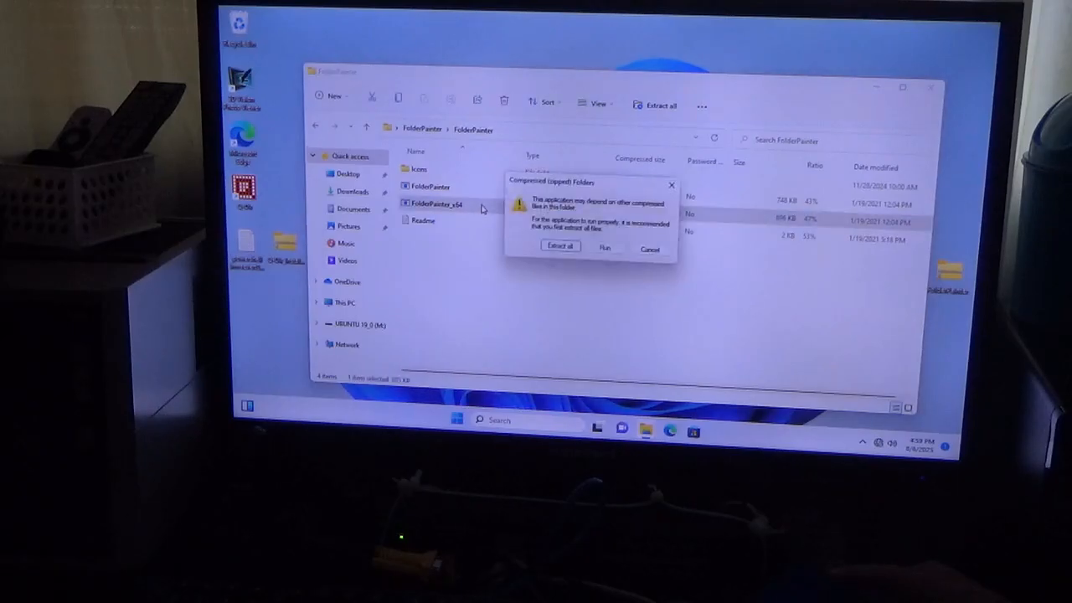
pyautogui.click(560, 245)
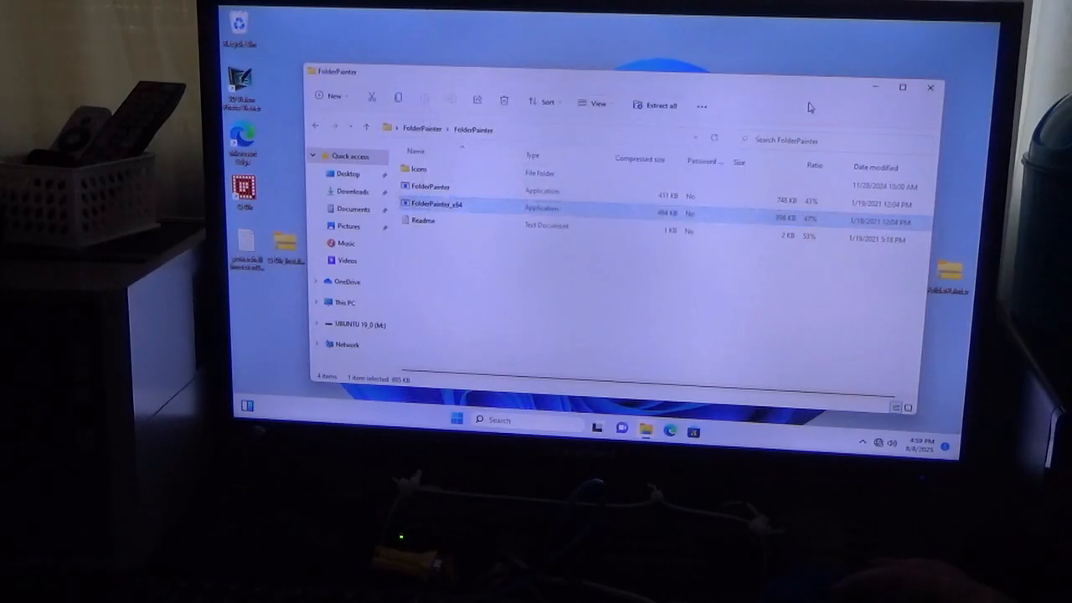
pyautogui.click(930, 87)
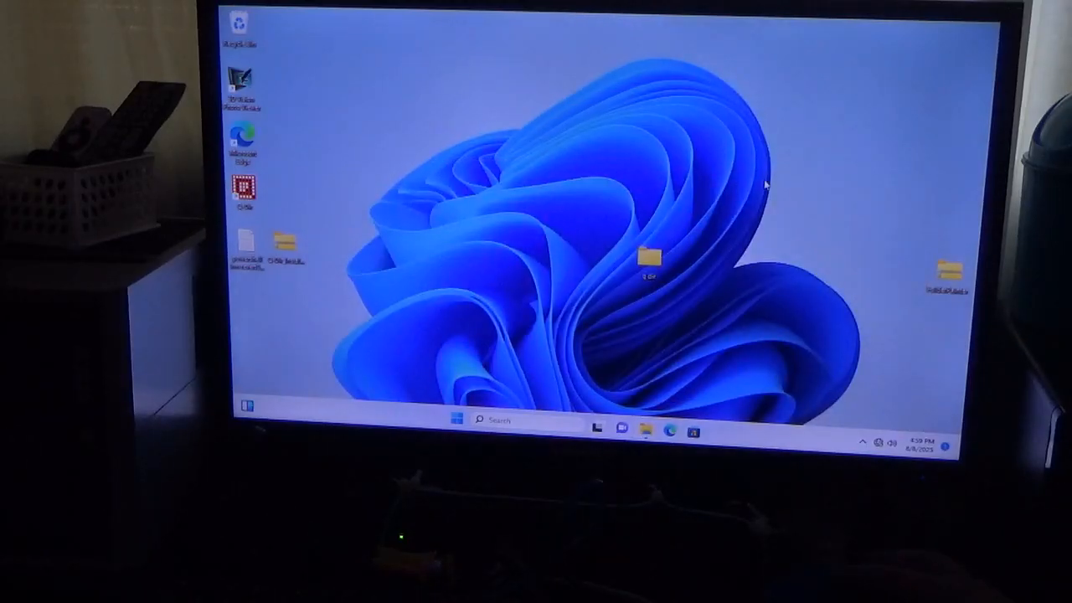
# Create a new folder named 'folder painter' on the desktop via the New menu
pyautogui.rightClick(767, 399)
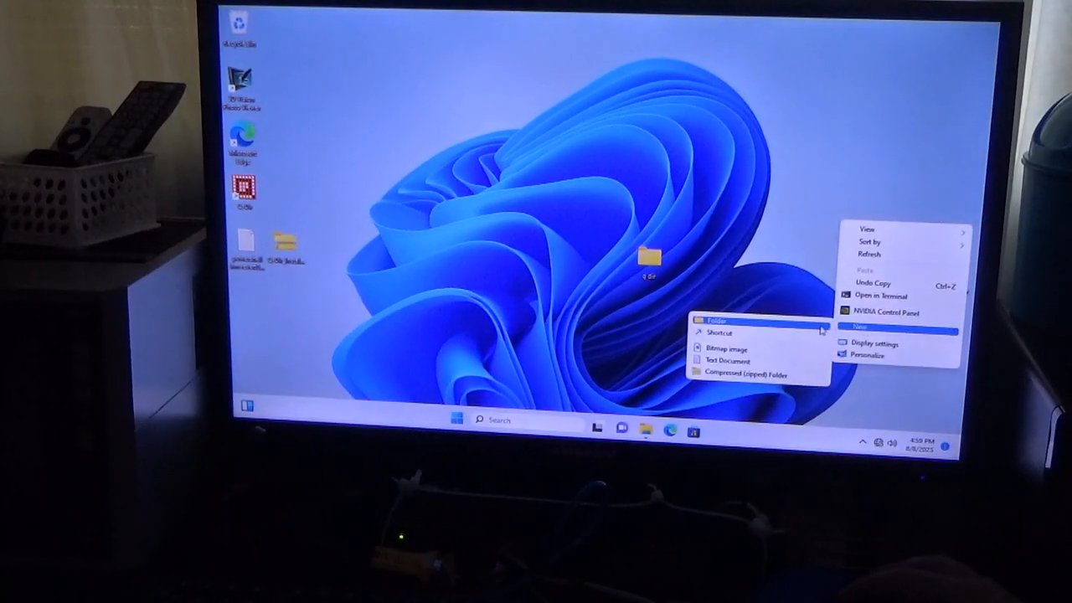
pyautogui.click(717, 320)
pyautogui.write('folder paird')
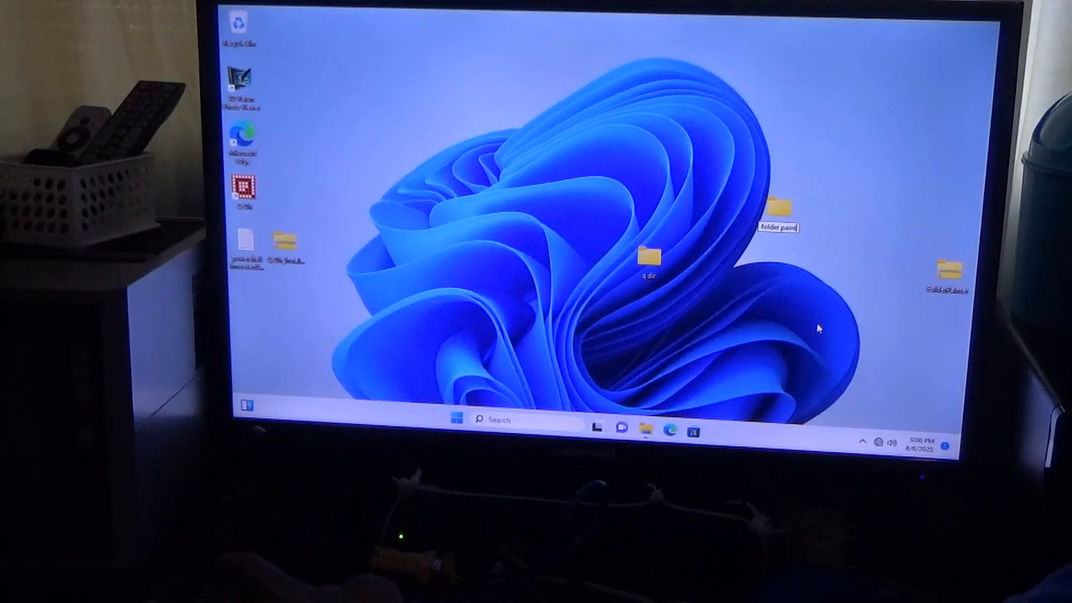
pyautogui.moveTo(794, 321)
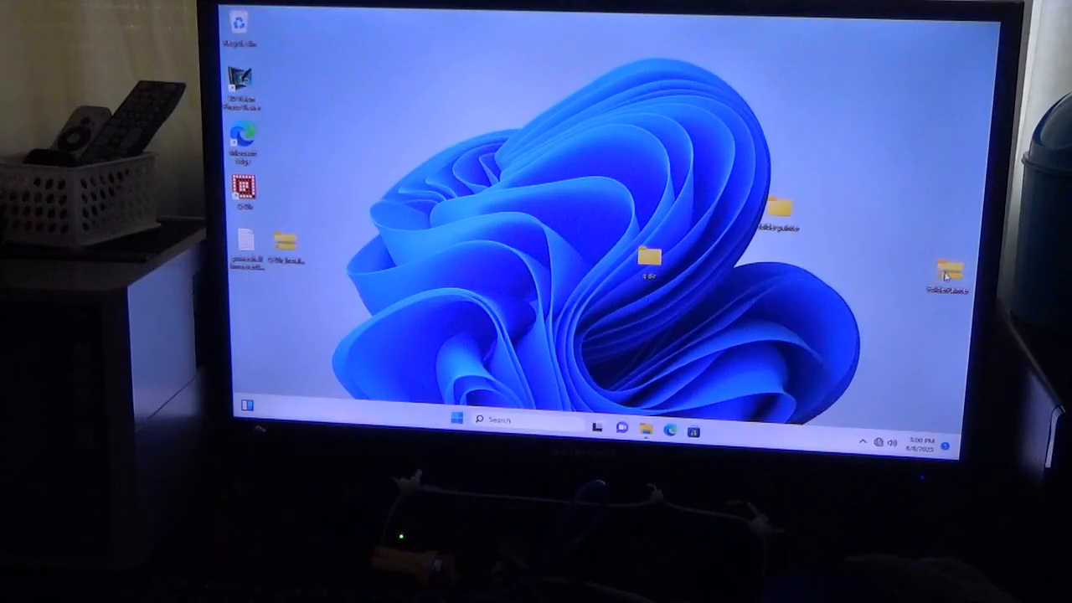
# Reopen the zip and start Extract all, choosing to browse for a destination
pyautogui.doubleClick(946, 271)
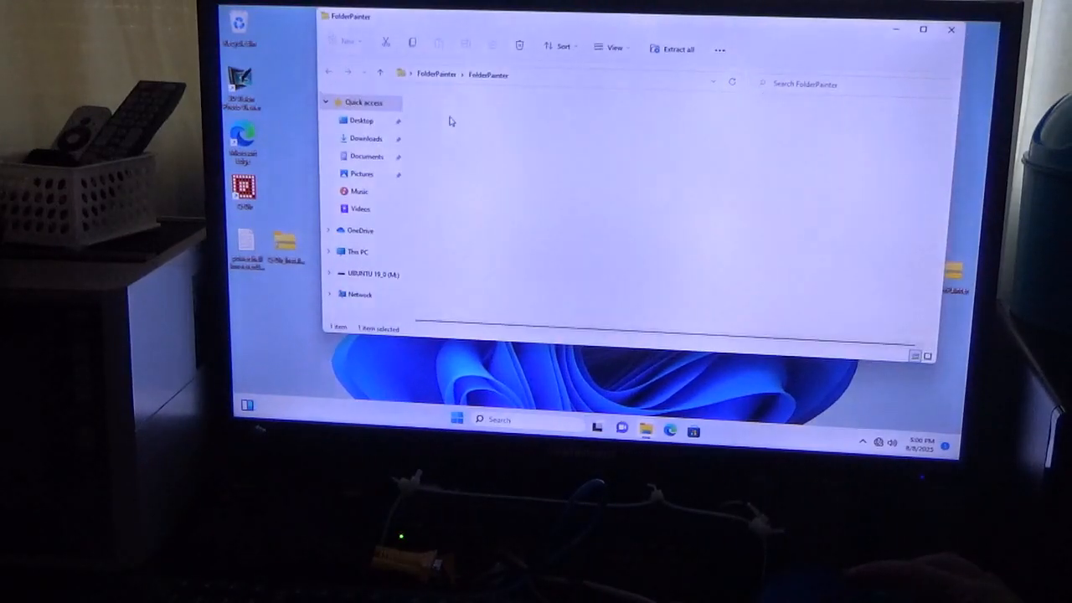
pyautogui.doubleClick(452, 150)
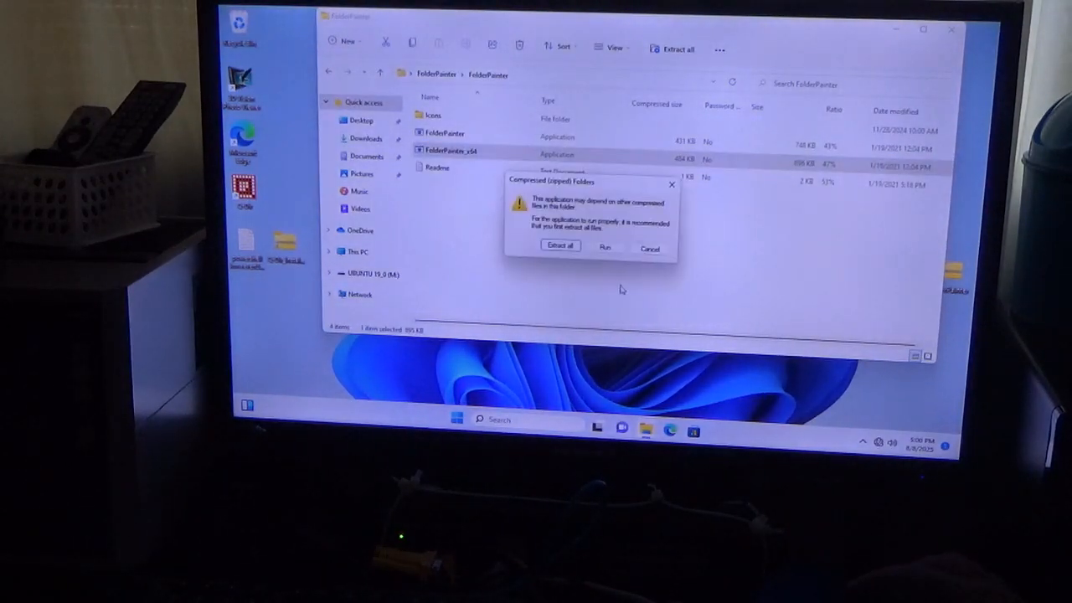
pyautogui.click(560, 244)
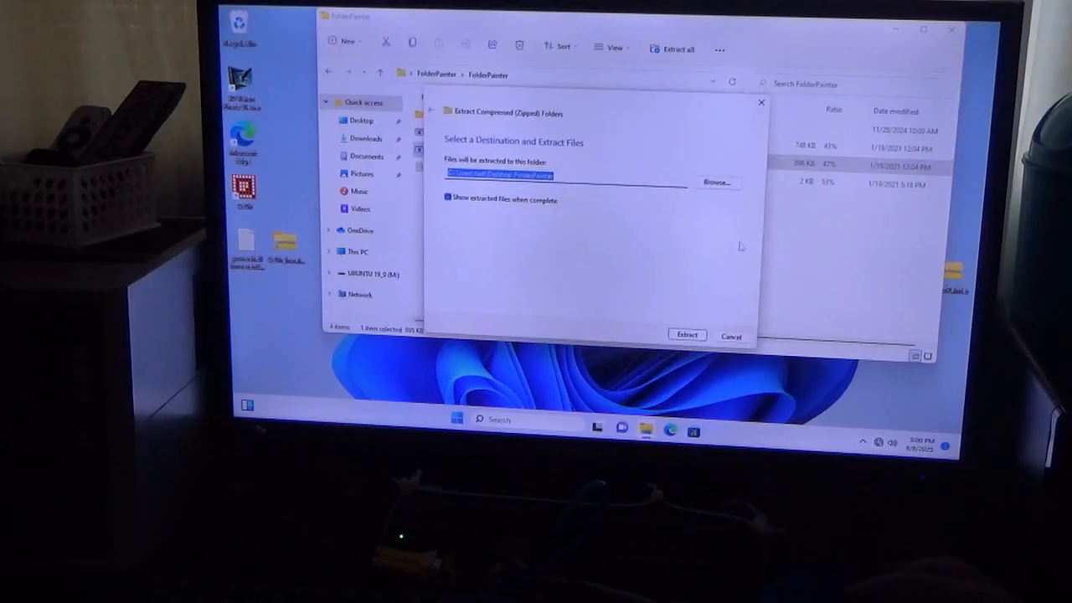
pyautogui.click(717, 181)
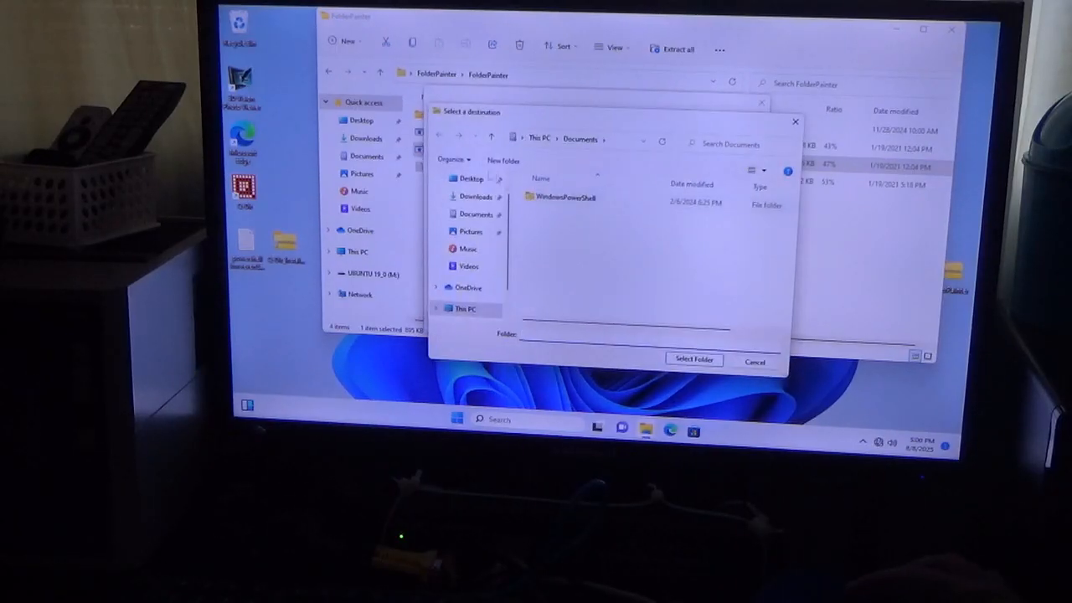
# Extract the archive into Desktop > folder painter
pyautogui.click(471, 178)
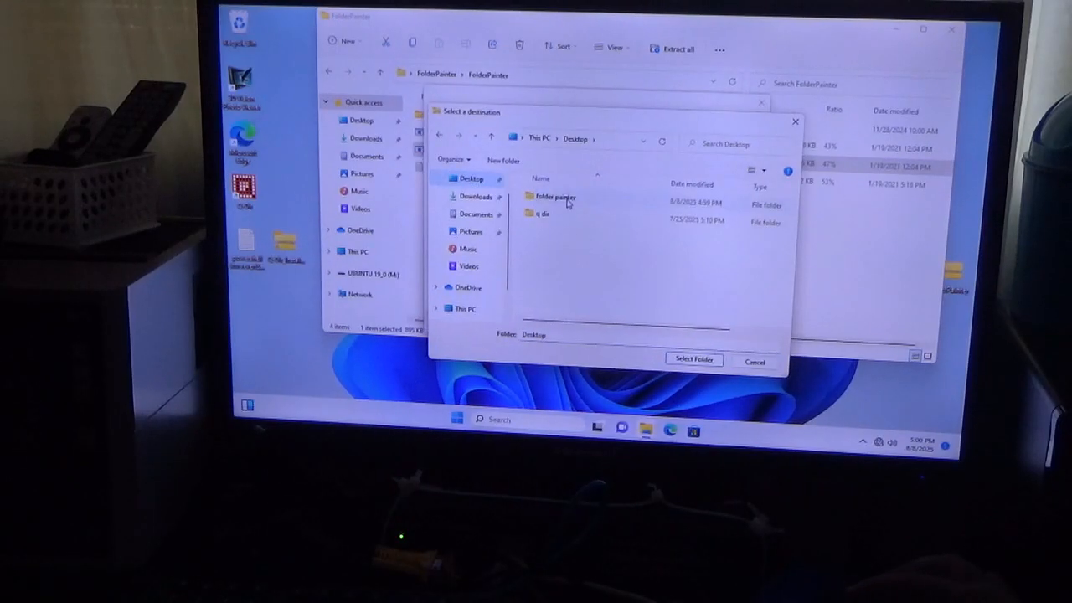
pyautogui.click(694, 358)
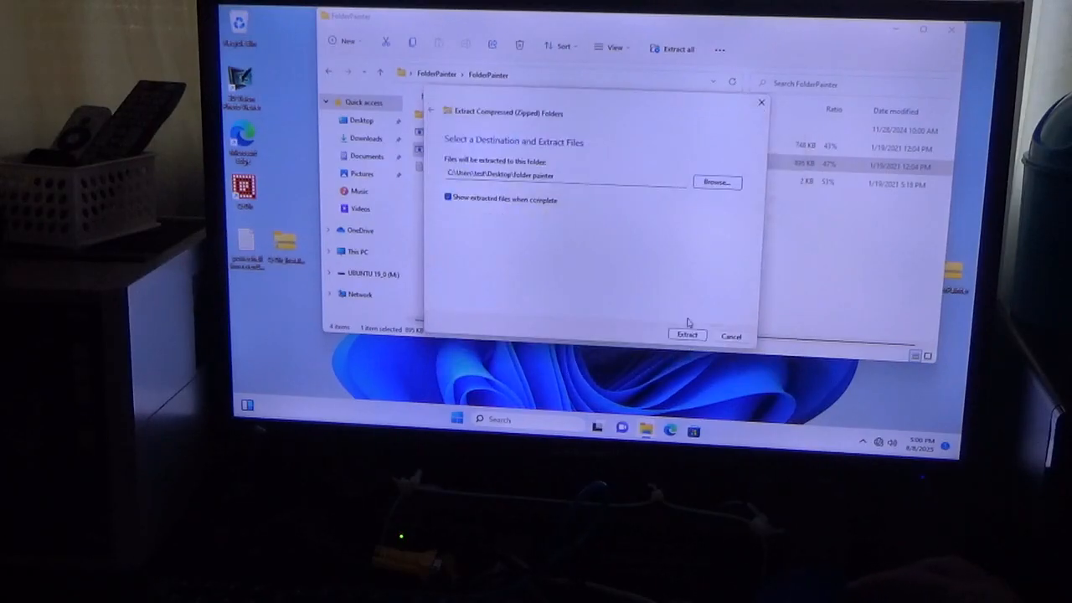
pyautogui.click(687, 335)
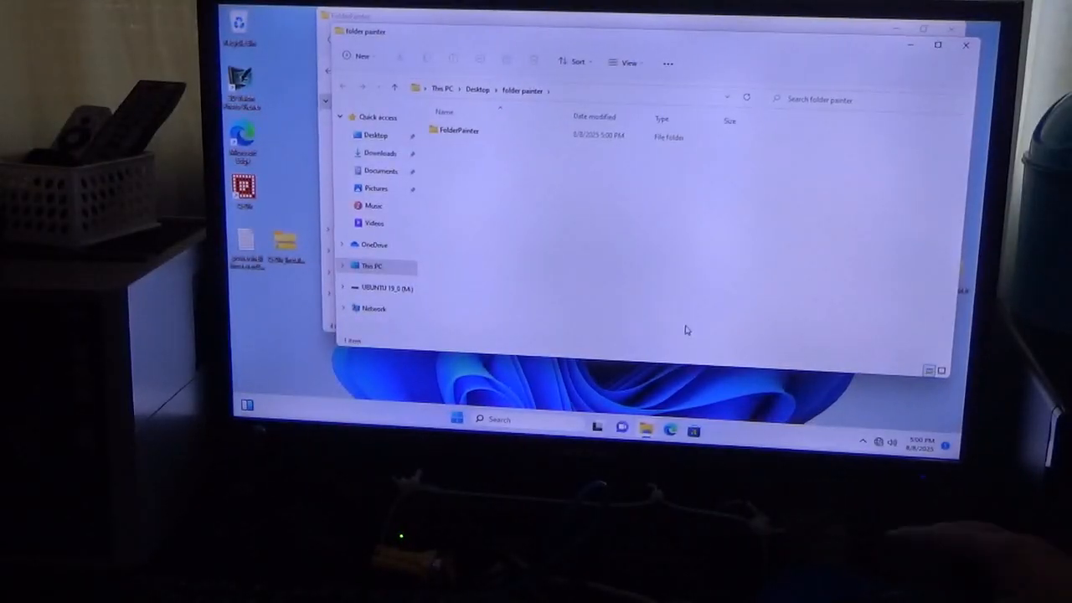
# Launch FolderPainter_x64 from the extracted FolderPainter folder
pyautogui.doubleClick(459, 130)
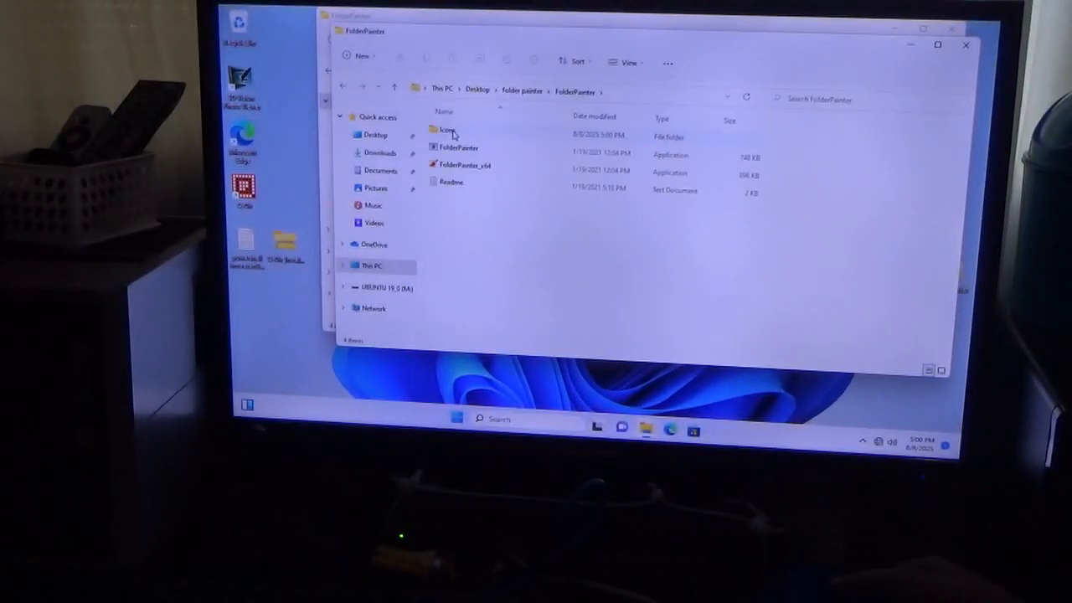
pyautogui.click(466, 166)
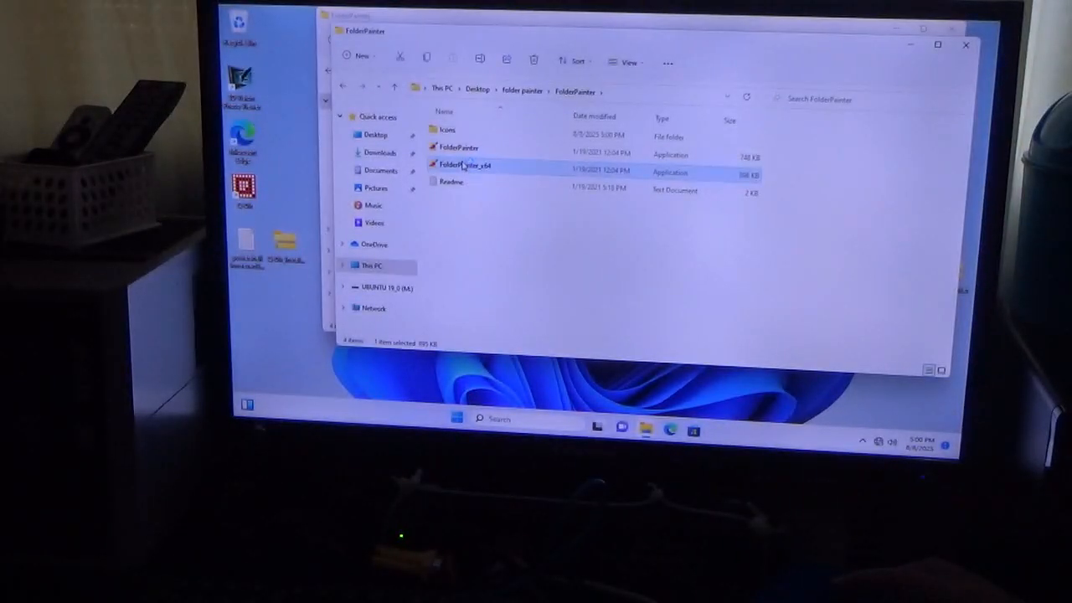
pyautogui.doubleClick(466, 166)
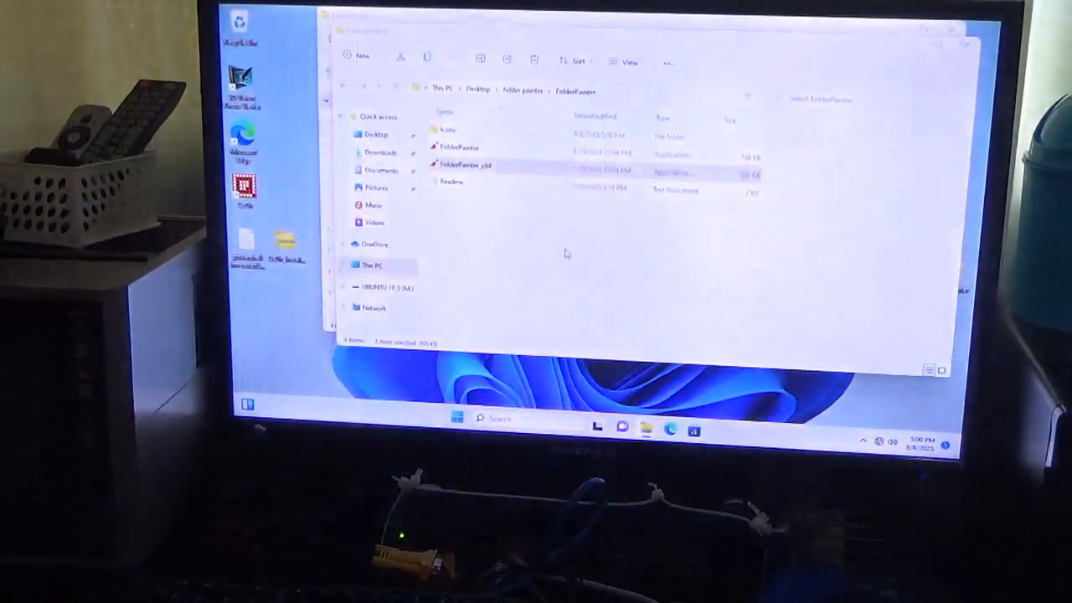
pyautogui.doubleClick(465, 165)
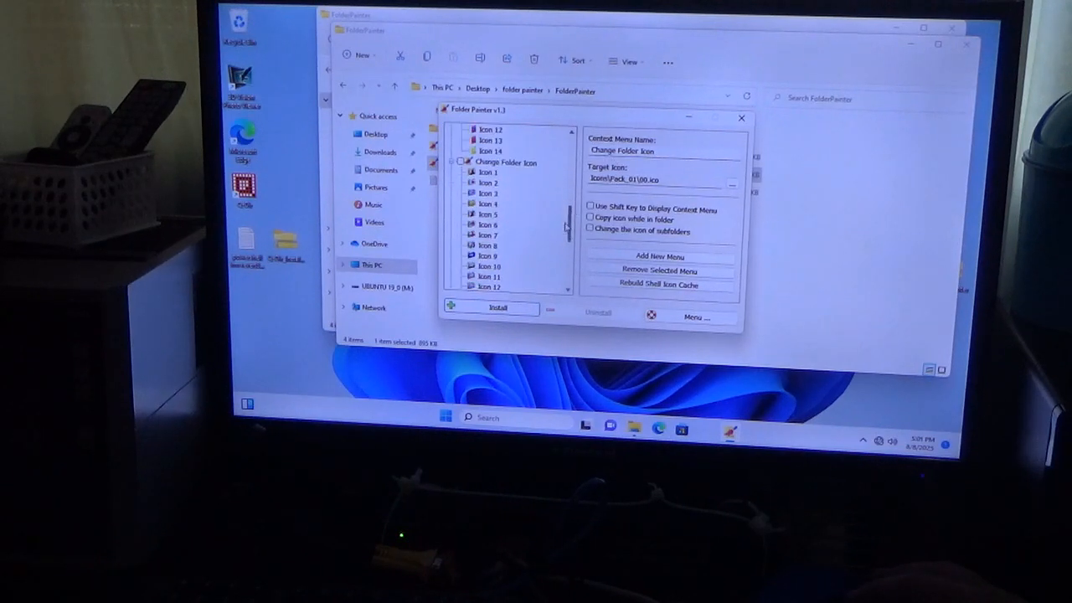
# Scroll Folder Painter's colour list and select an entry near Light Blue
pyautogui.scroll(-3)
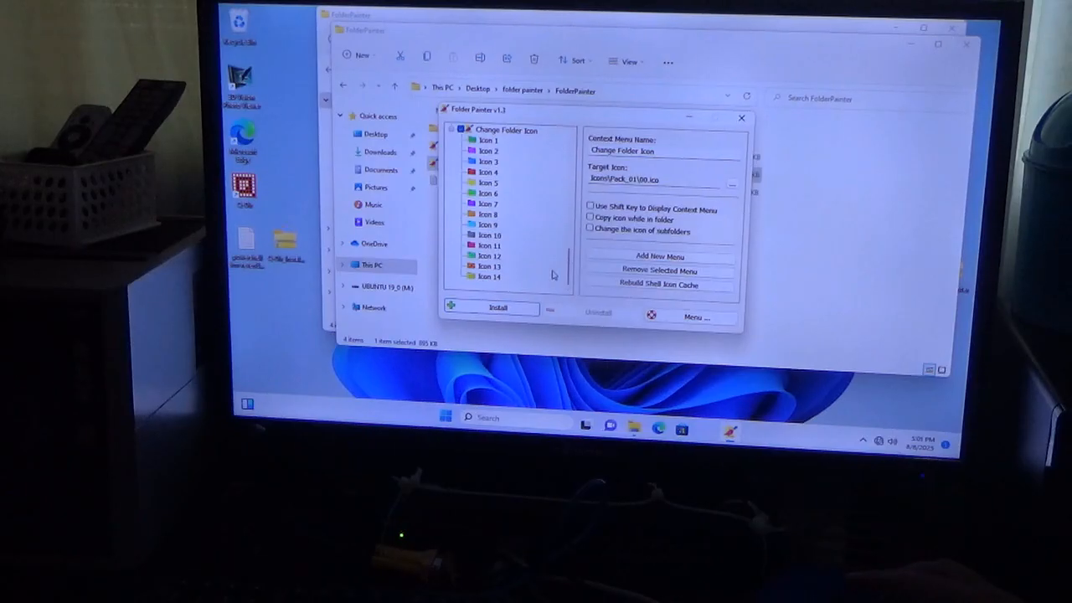
pyautogui.moveTo(500, 309)
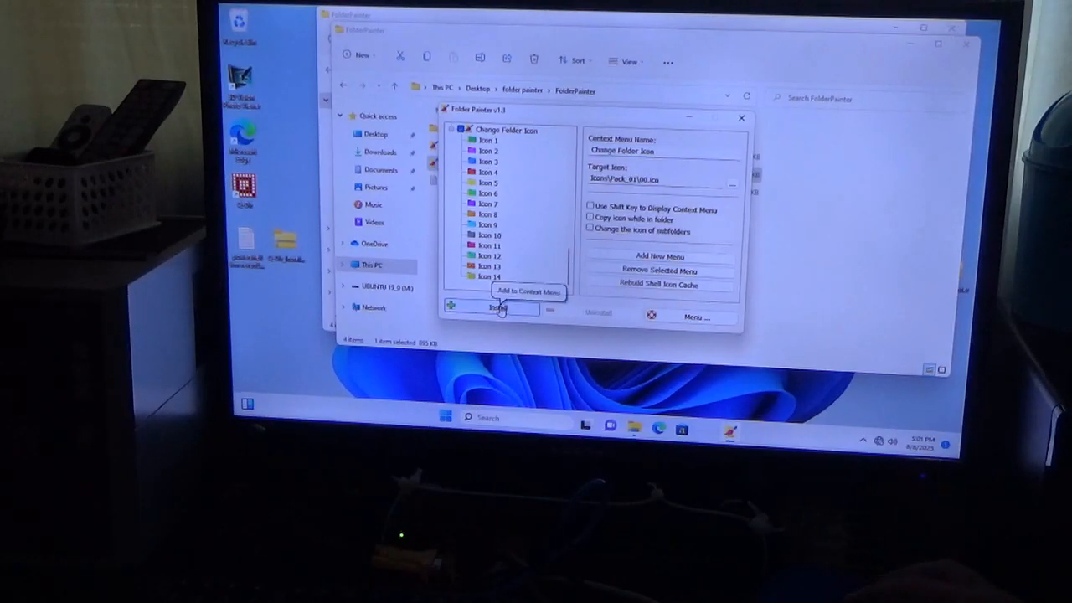
pyautogui.moveTo(556, 205)
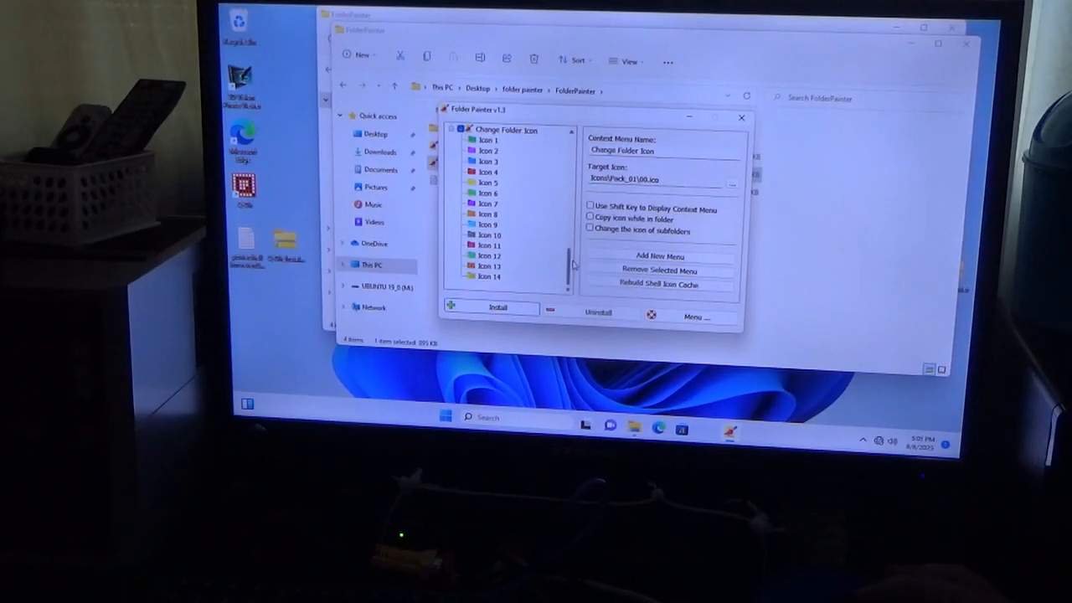
pyautogui.scroll(-3)
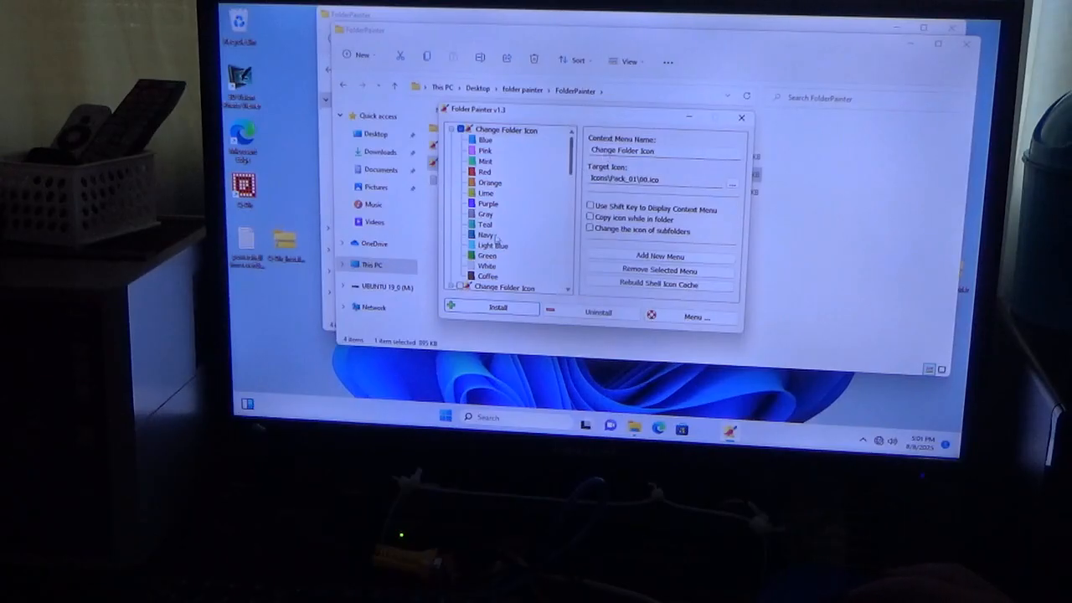
pyautogui.click(492, 245)
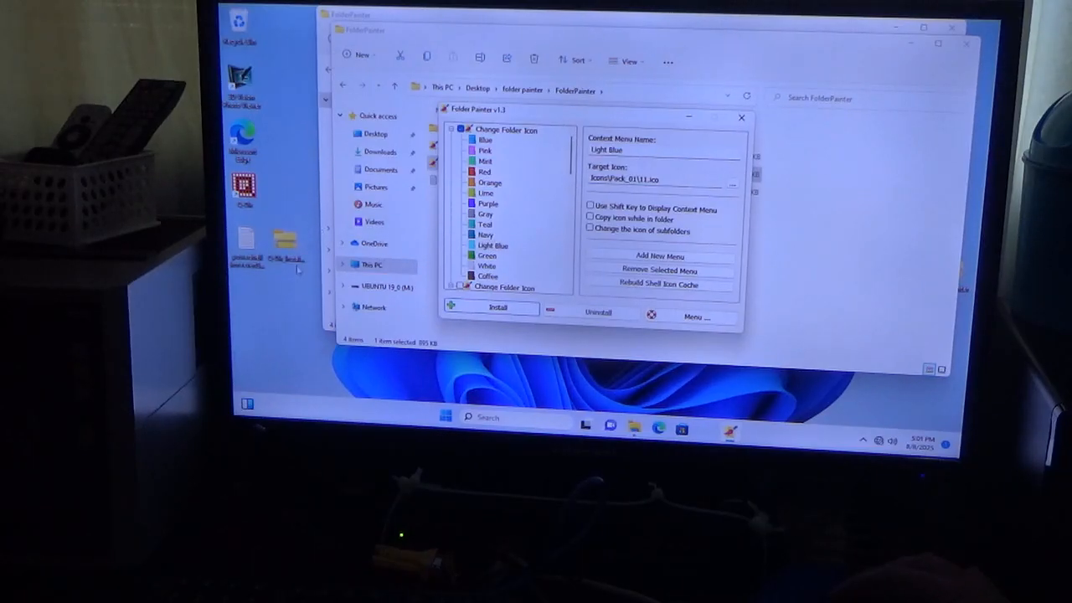
# View the zipped installer's Properties, close them, then close the File Explorer window
pyautogui.rightClick(288, 243)
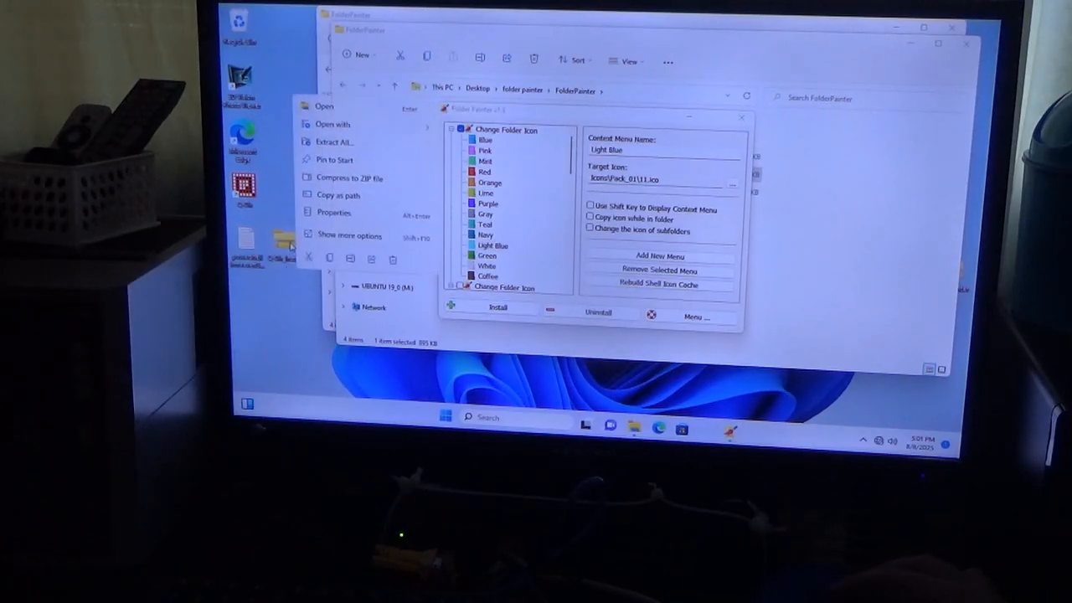
pyautogui.moveTo(344, 243)
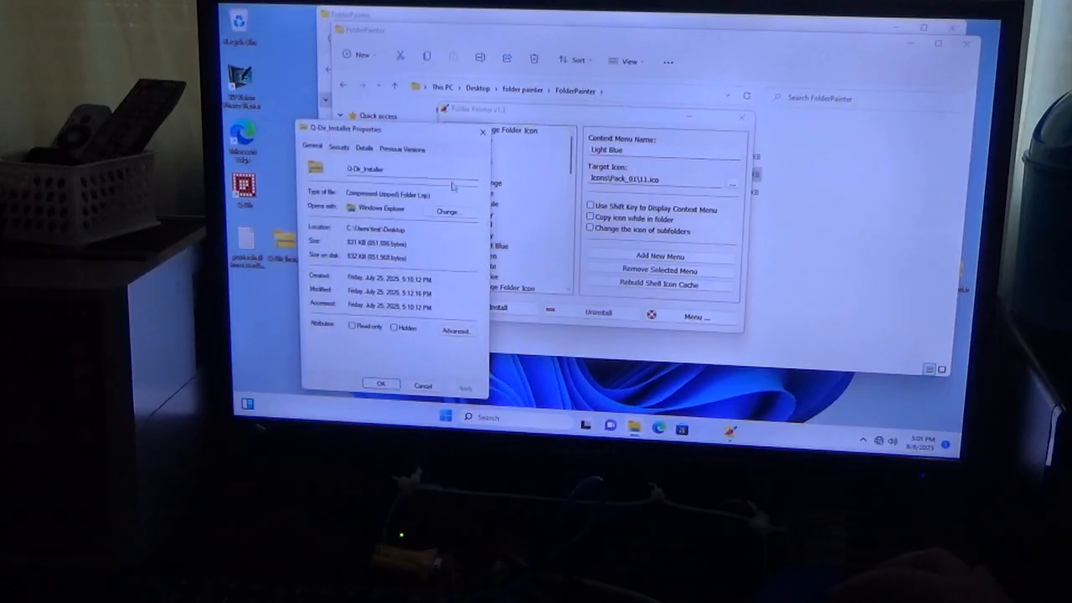
pyautogui.moveTo(479, 134)
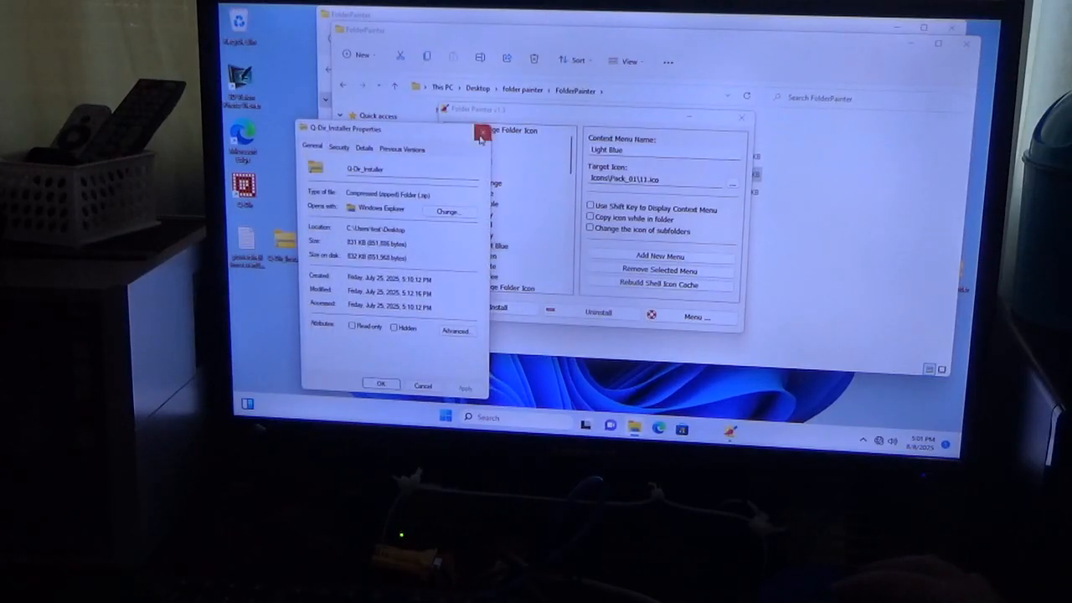
pyautogui.click(479, 134)
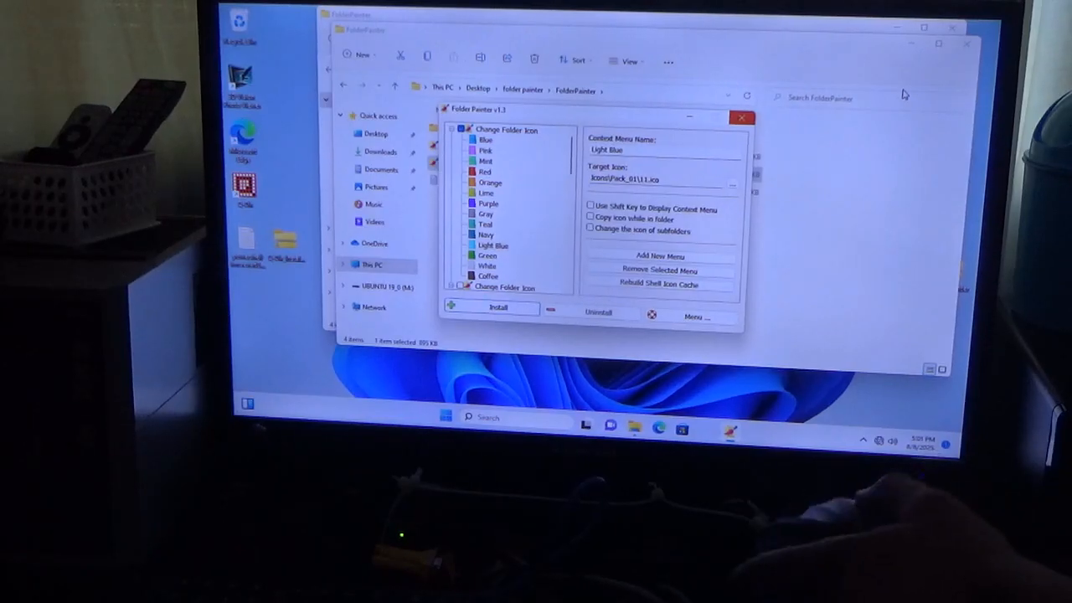
pyautogui.click(742, 117)
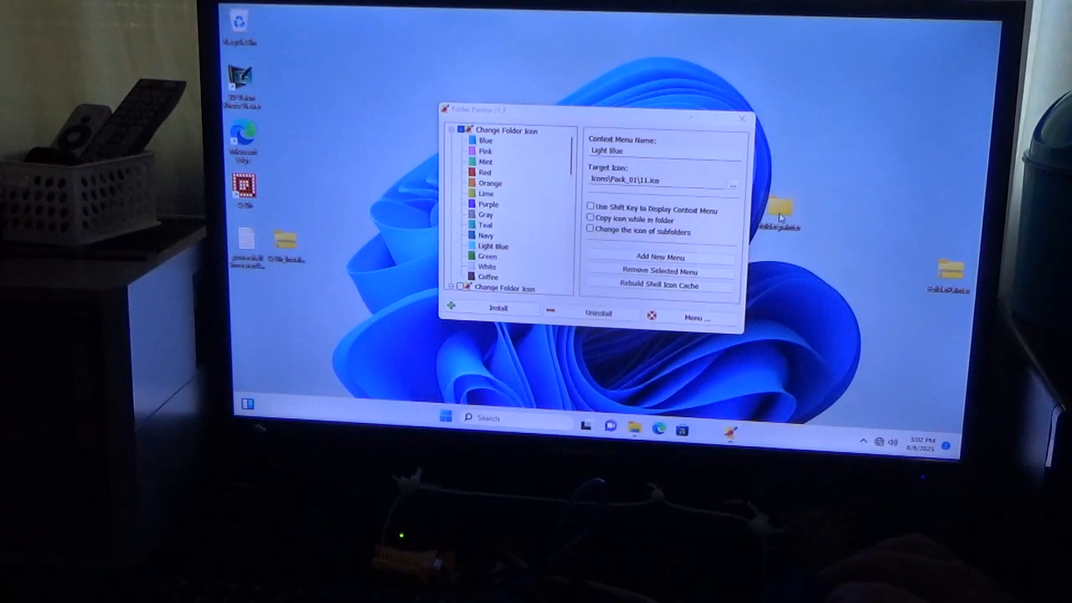
# Show more options for a desktop folder and close Folder Painter, leaving a plain new folder
pyautogui.rightClick(779, 218)
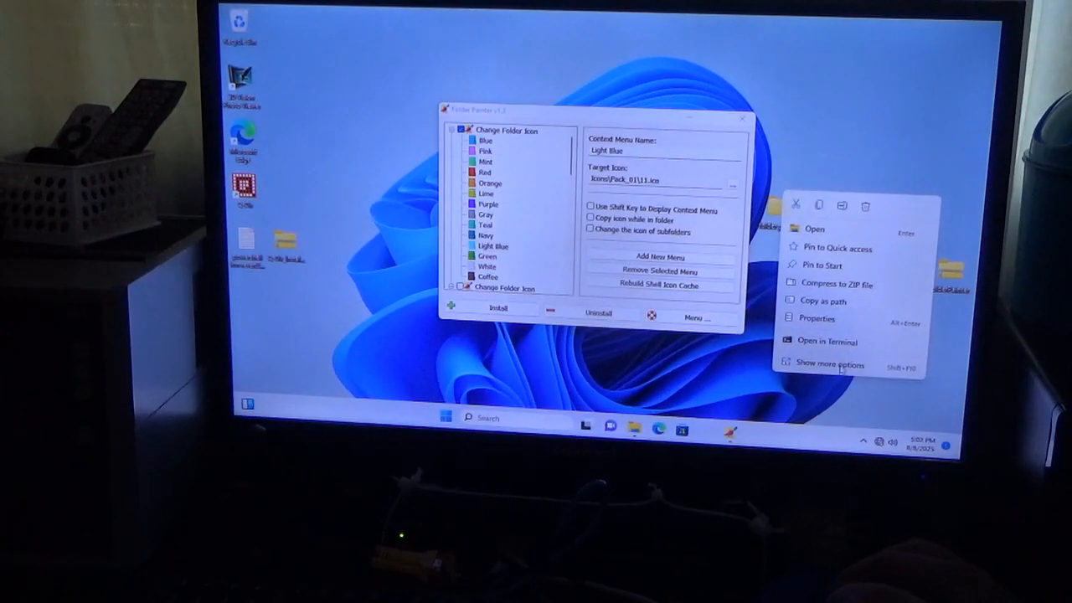
pyautogui.click(828, 365)
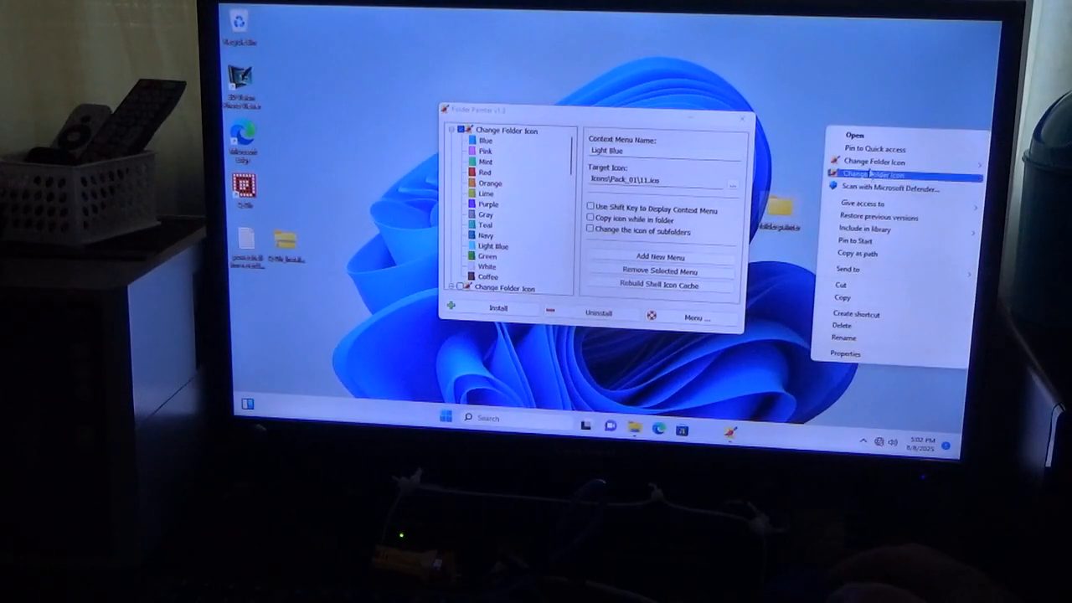
pyautogui.click(875, 173)
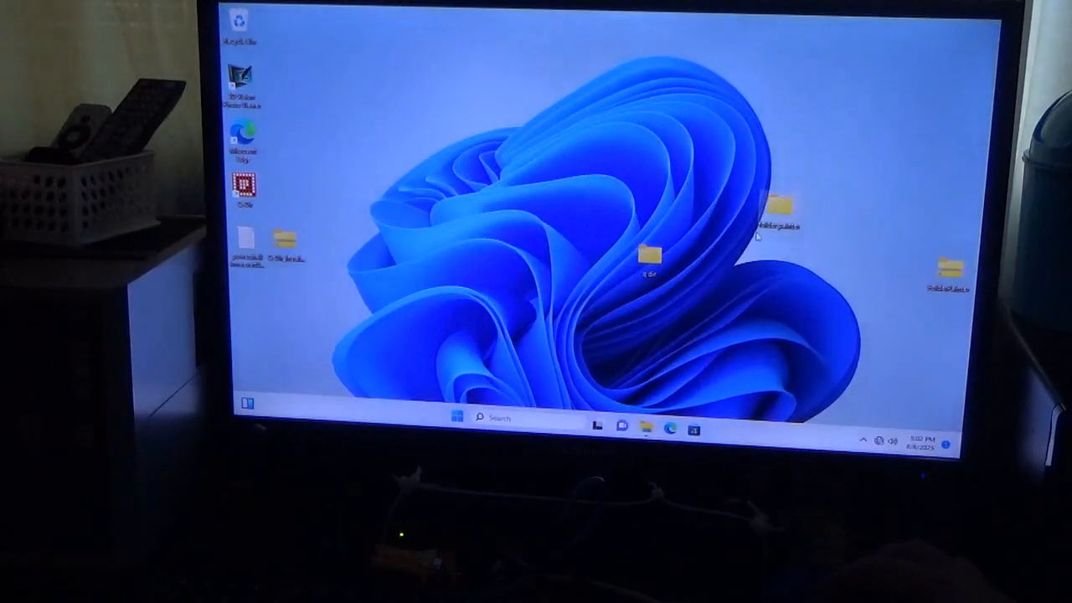
# Show the folder's second Change Folder Icon submenu listing Icon 1 to Icon 14
pyautogui.rightClick(774, 215)
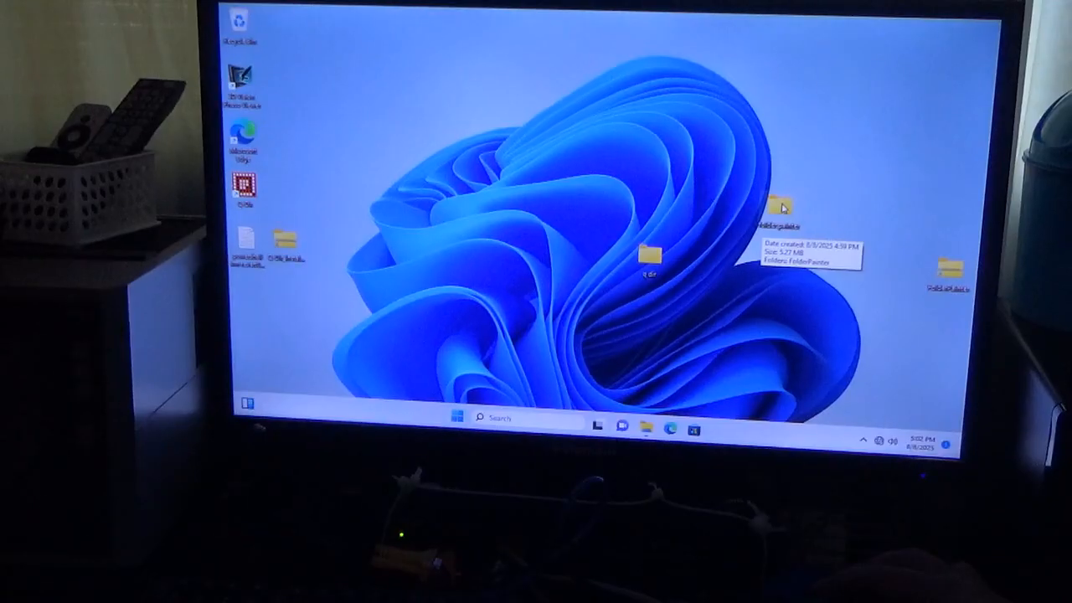
pyautogui.doubleClick(778, 204)
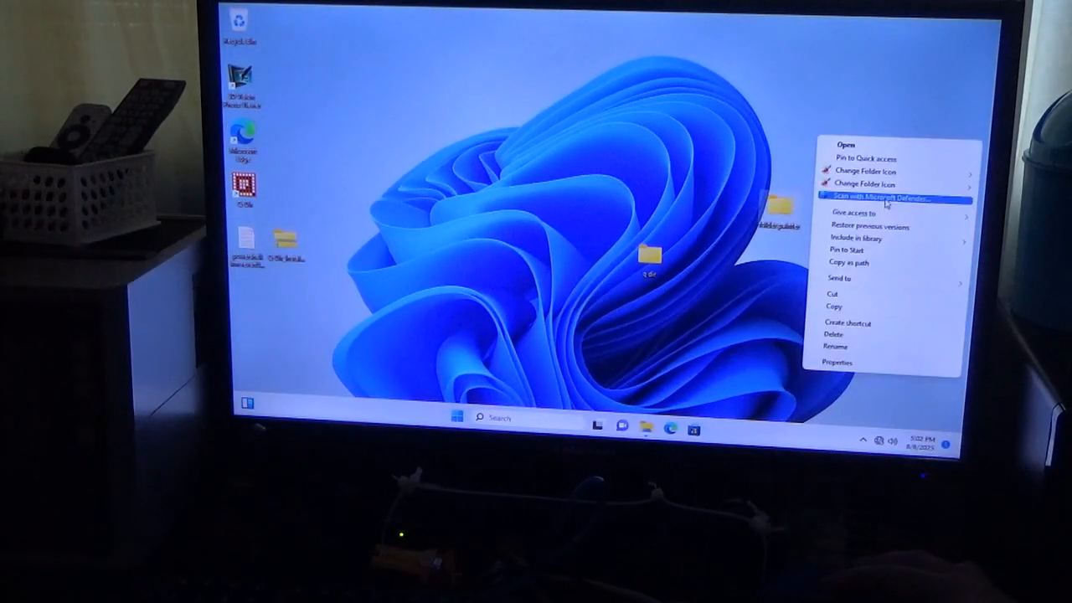
pyautogui.click(863, 182)
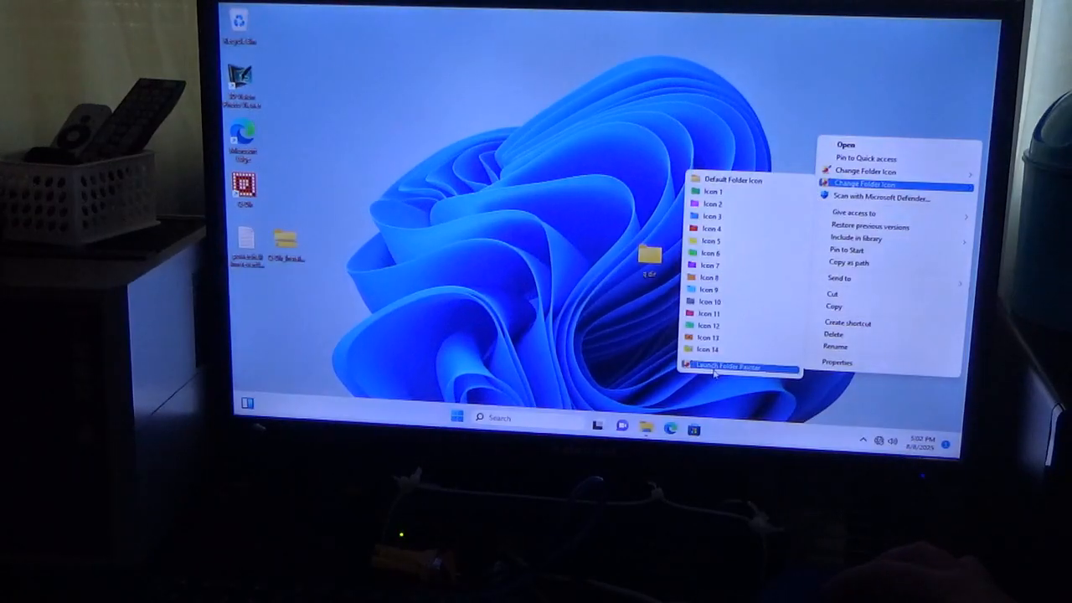
# Launch Folder Painter from the submenu and approve the UAC prompt
pyautogui.click(729, 365)
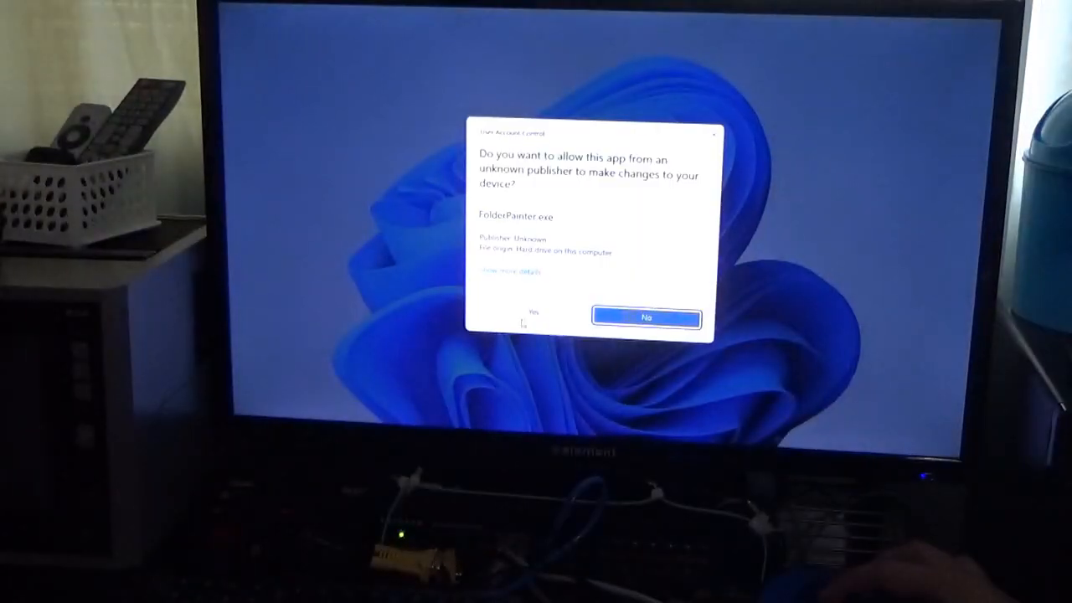
pyautogui.click(533, 316)
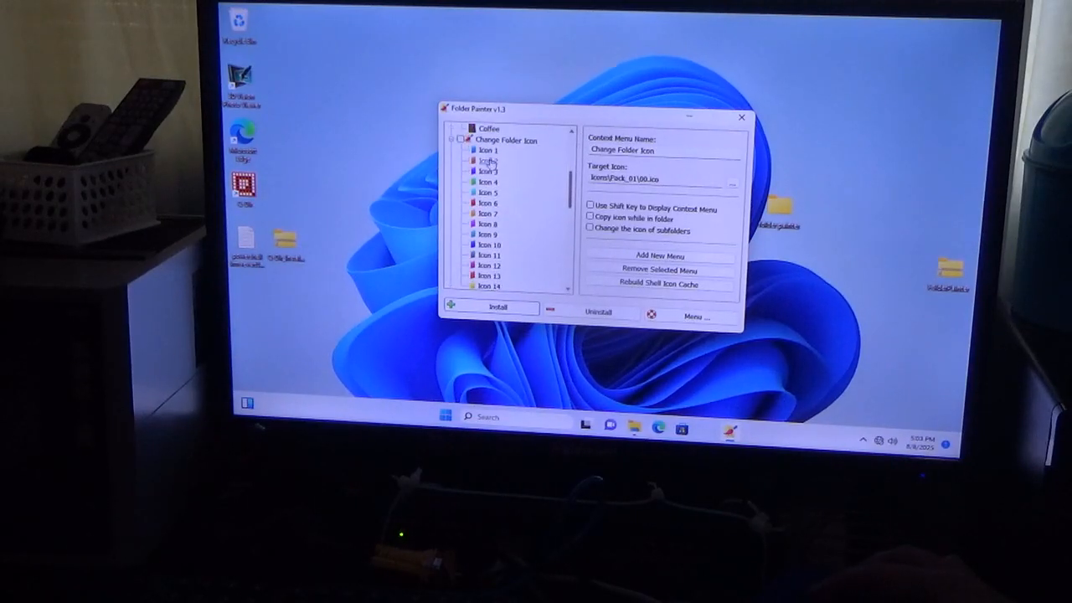
# Inspect the Icon 1 and Icon 6 entries' target icon files, then close Folder Painter
pyautogui.click(489, 150)
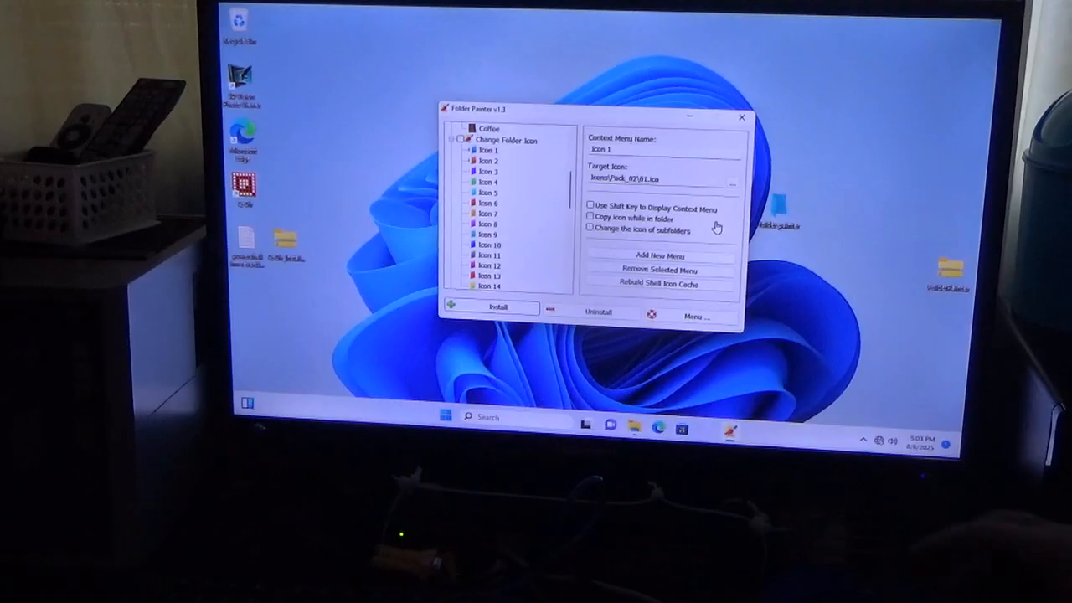
pyautogui.moveTo(858, 200)
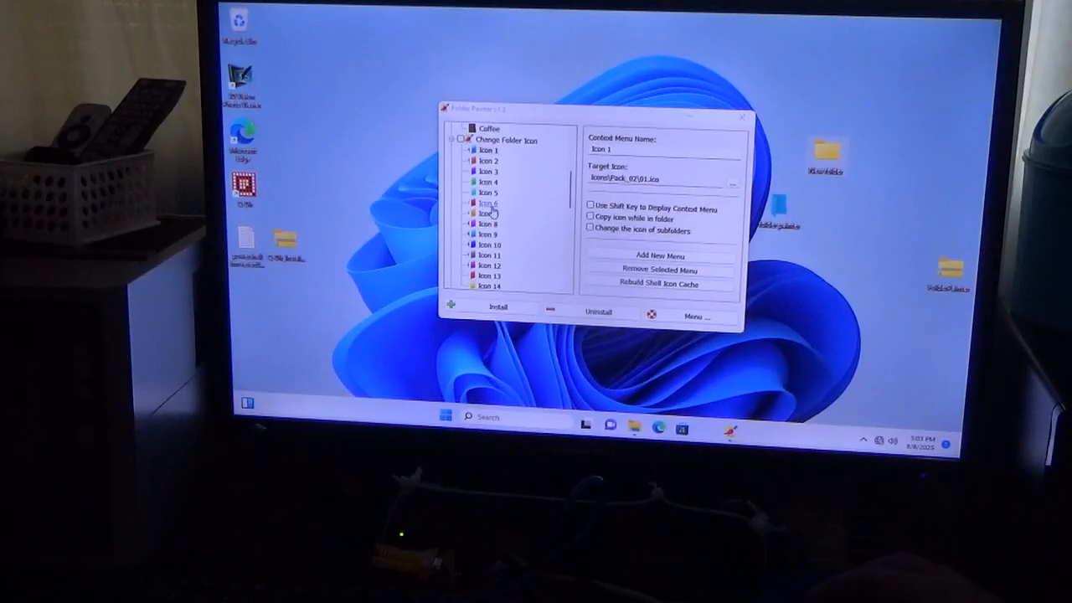
pyautogui.click(487, 203)
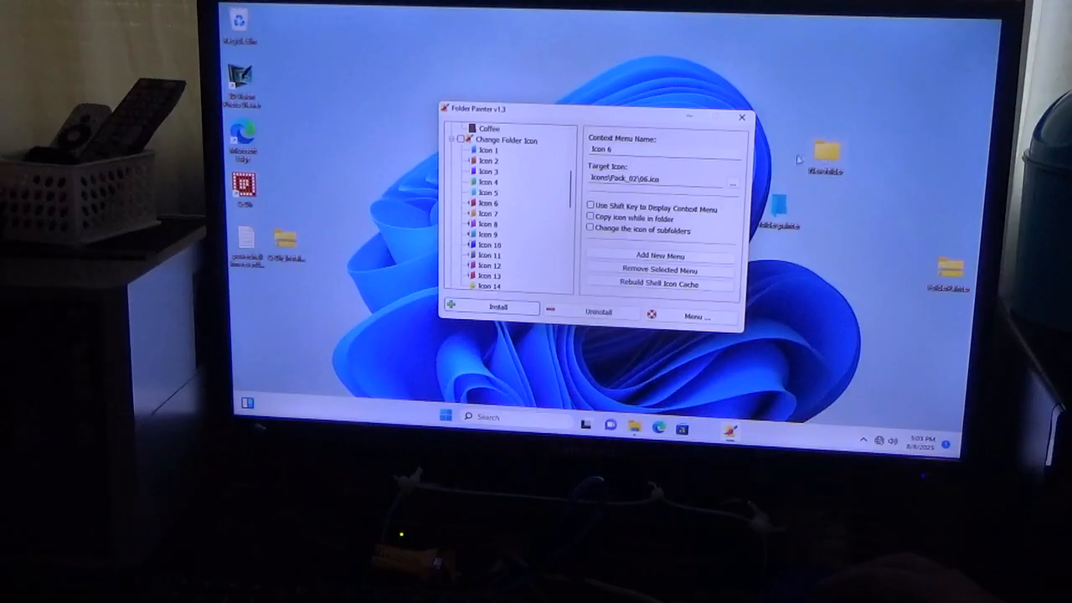
pyautogui.click(742, 118)
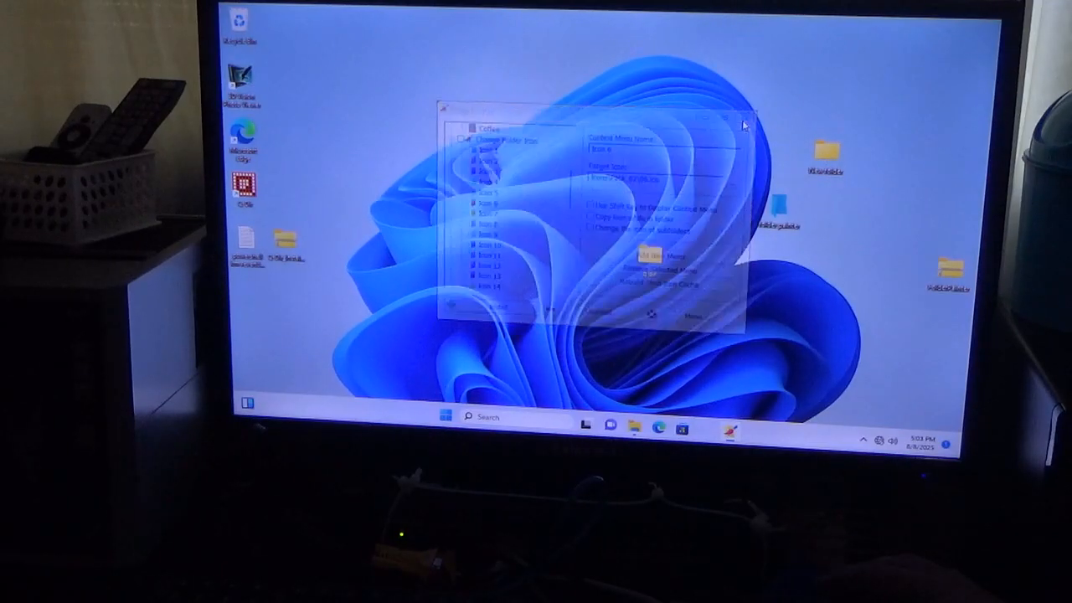
pyautogui.click(744, 124)
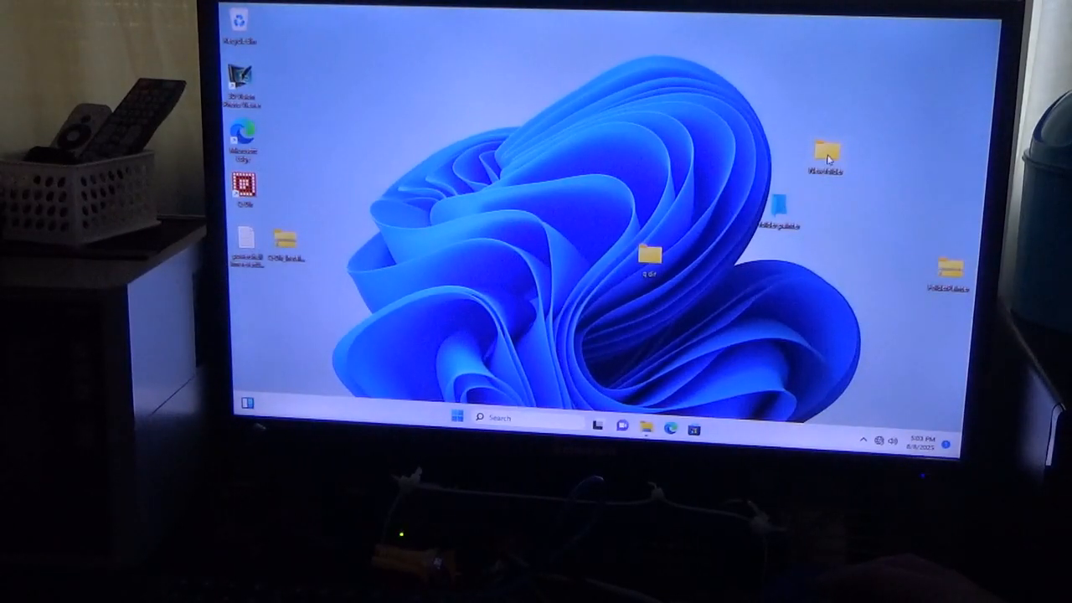
# Make the top-right desktop folder red via Change Folder Icon, then target the plain centre folder
pyautogui.rightClick(824, 158)
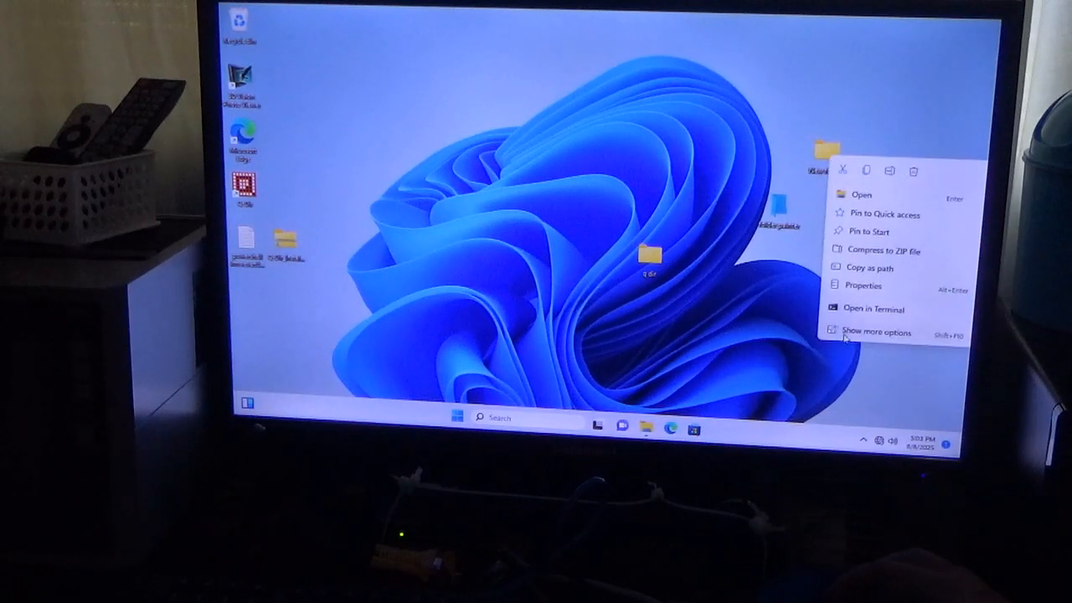
pyautogui.click(875, 331)
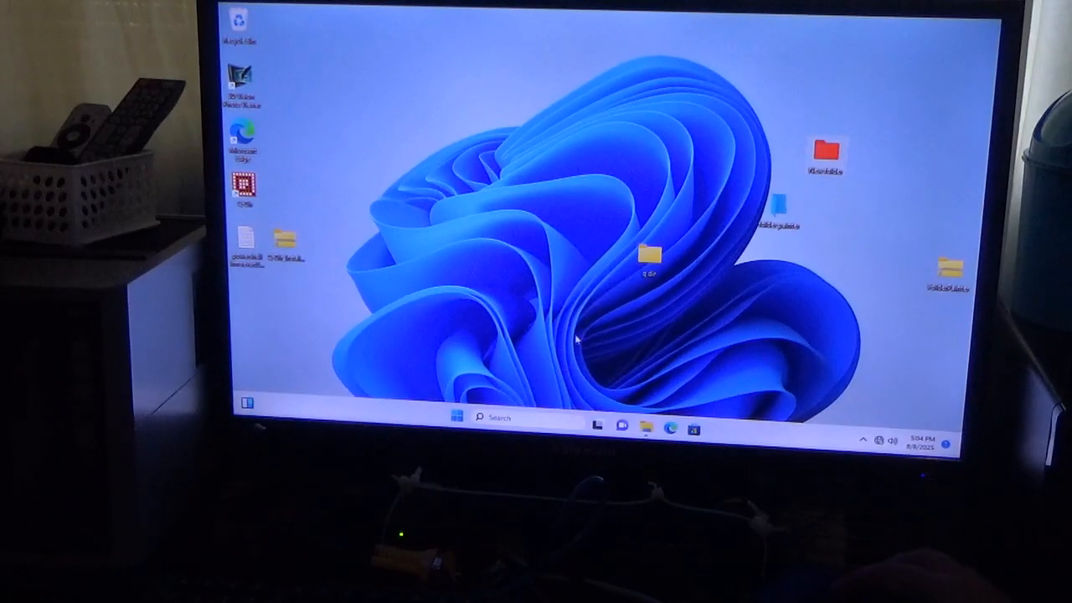
pyautogui.rightClick(650, 255)
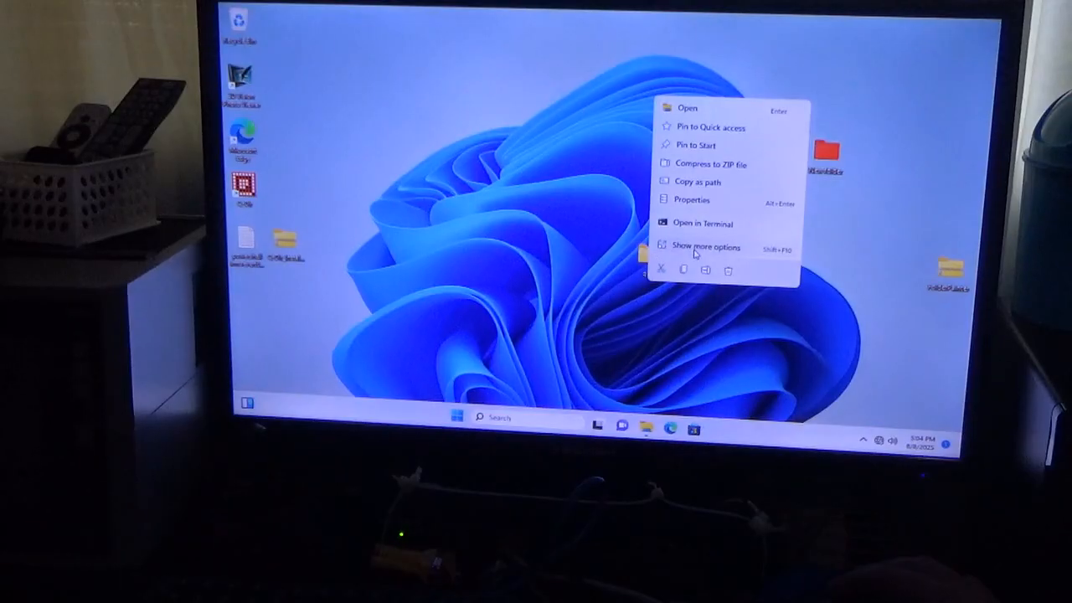
# Turn one folder blue and the yellow centre folder purple through the Change Folder Icon menu
pyautogui.click(707, 246)
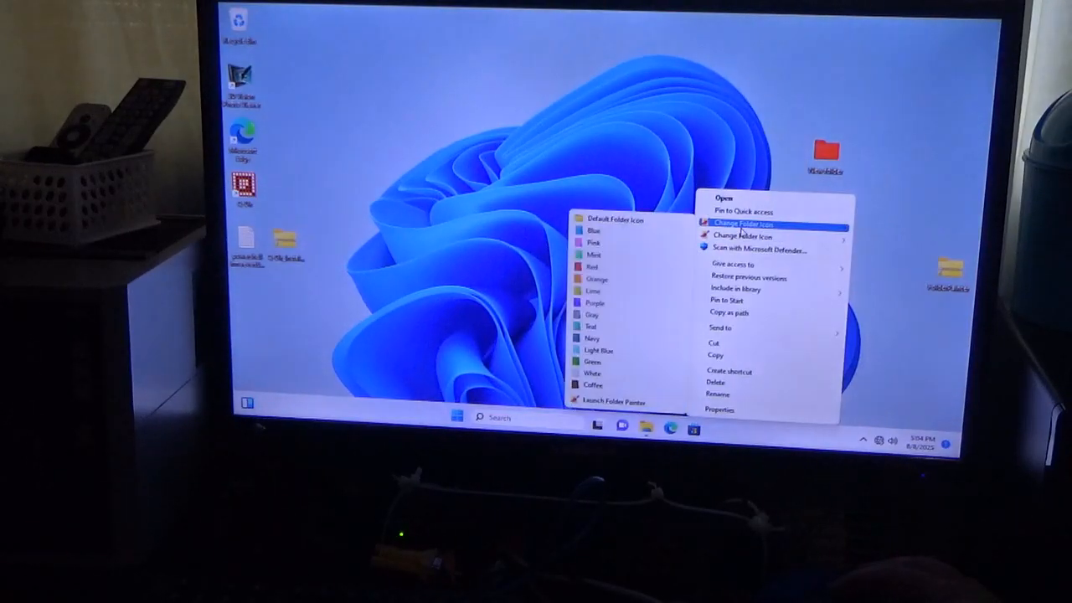
pyautogui.moveTo(593, 231)
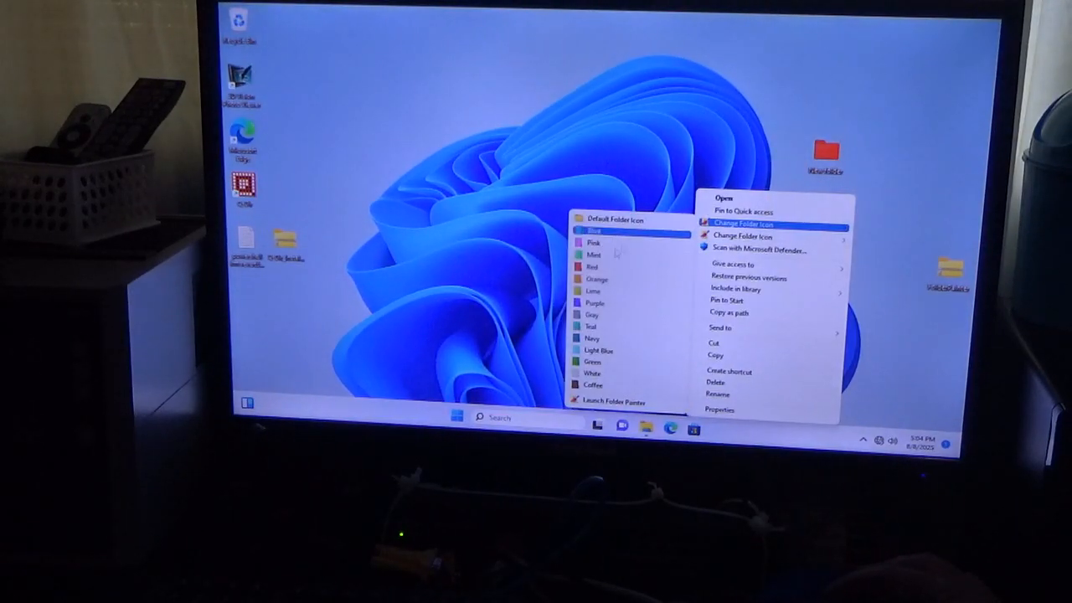
pyautogui.moveTo(595, 302)
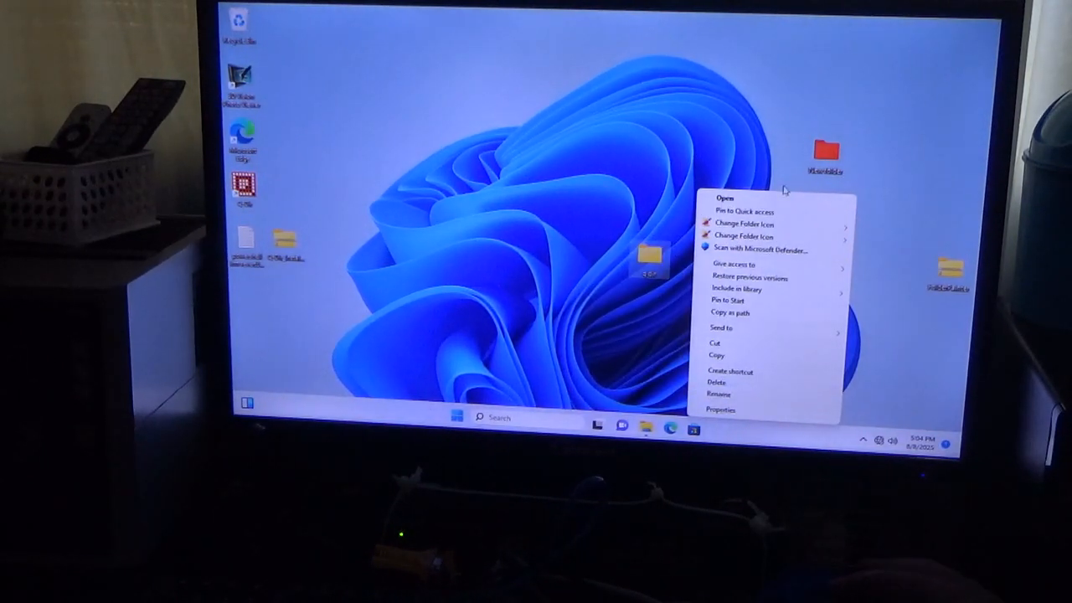
pyautogui.click(744, 224)
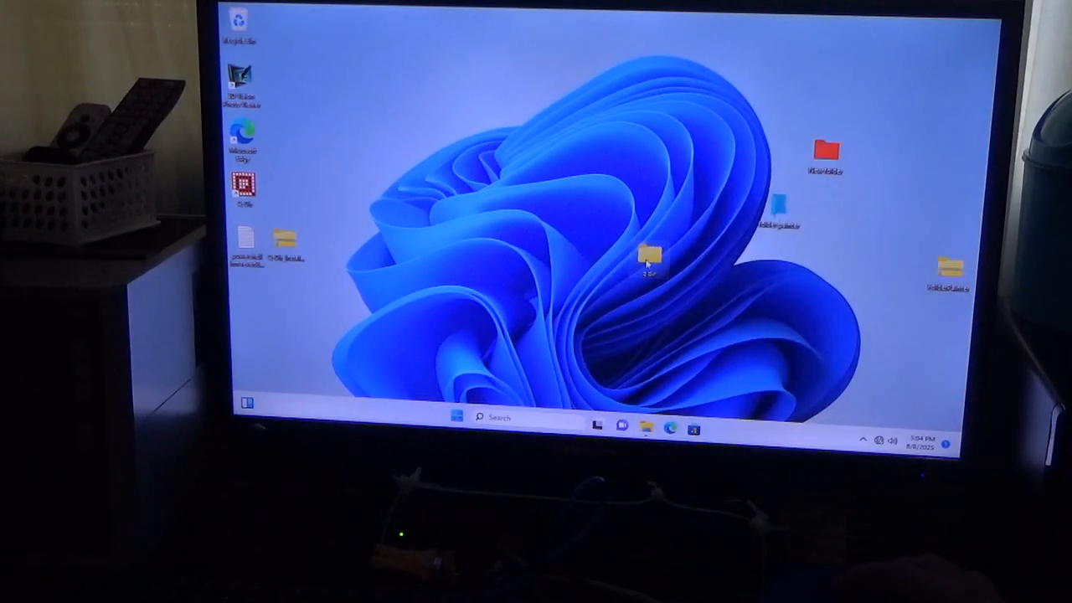
pyautogui.rightClick(650, 255)
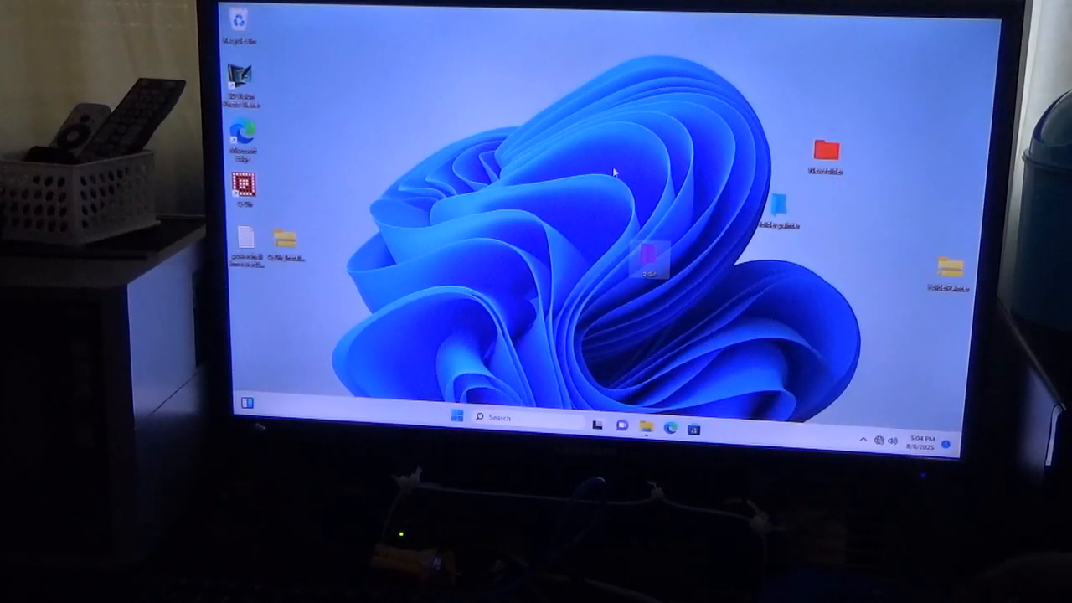
pyautogui.rightClick(662, 181)
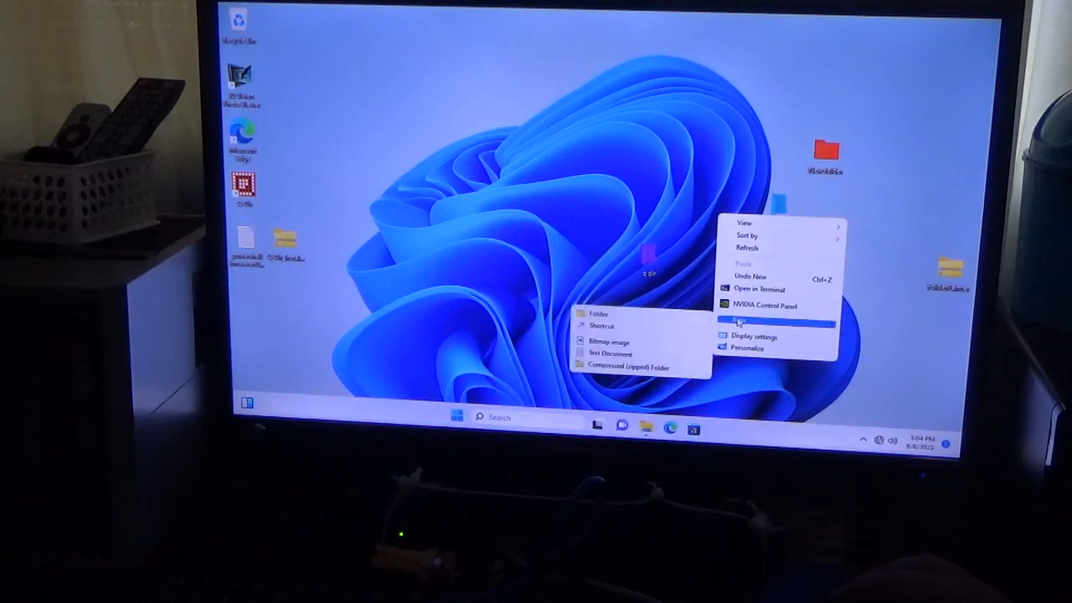
# Create a new desktop folder and bring up Folder Painter's colour choices and configuration for it
pyautogui.click(598, 315)
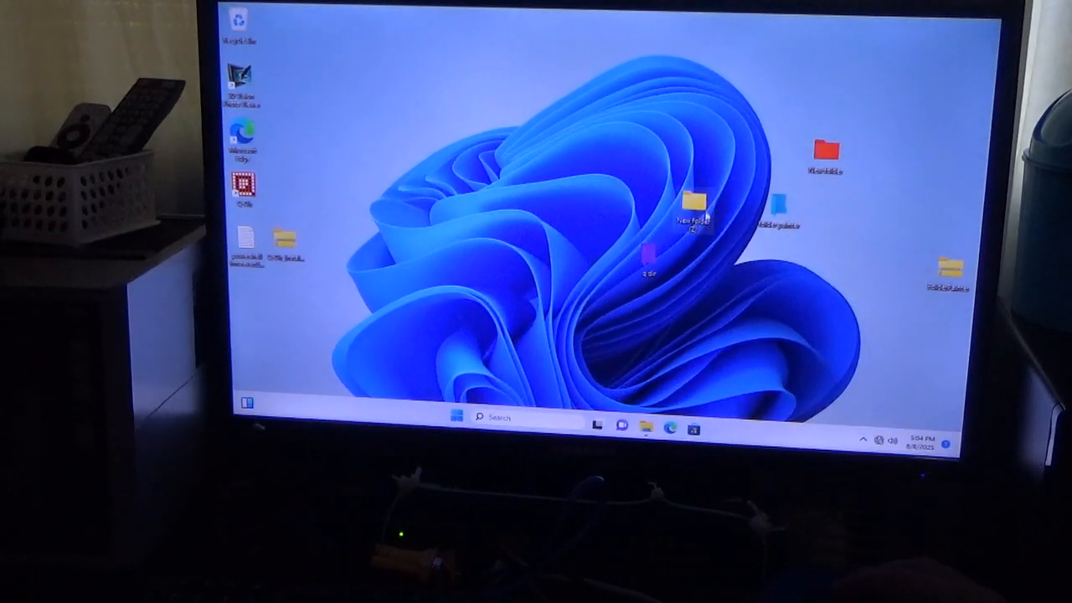
pyautogui.rightClick(690, 205)
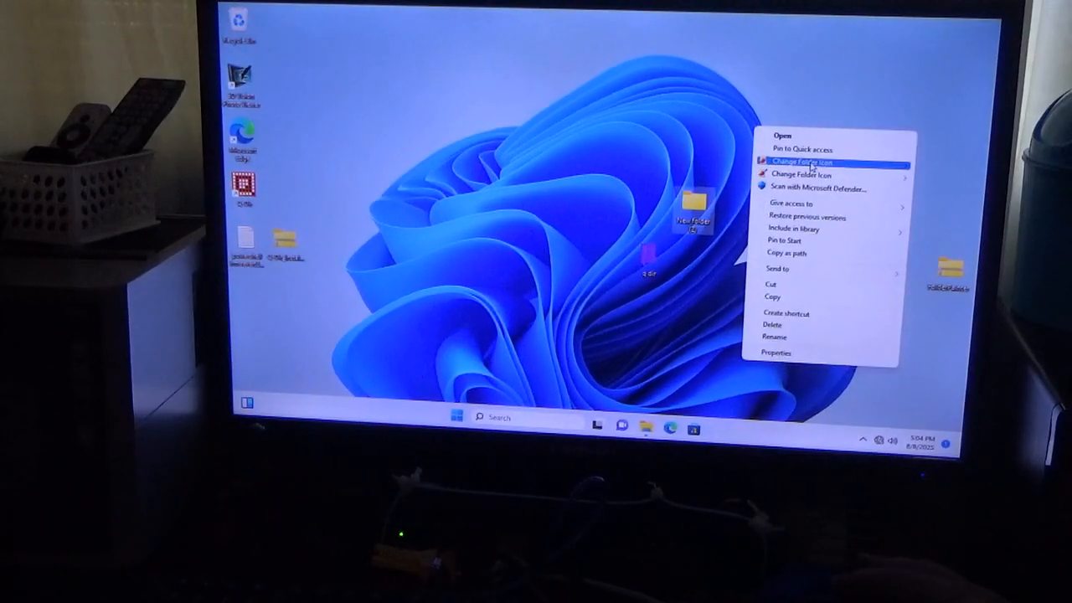
pyautogui.click(802, 161)
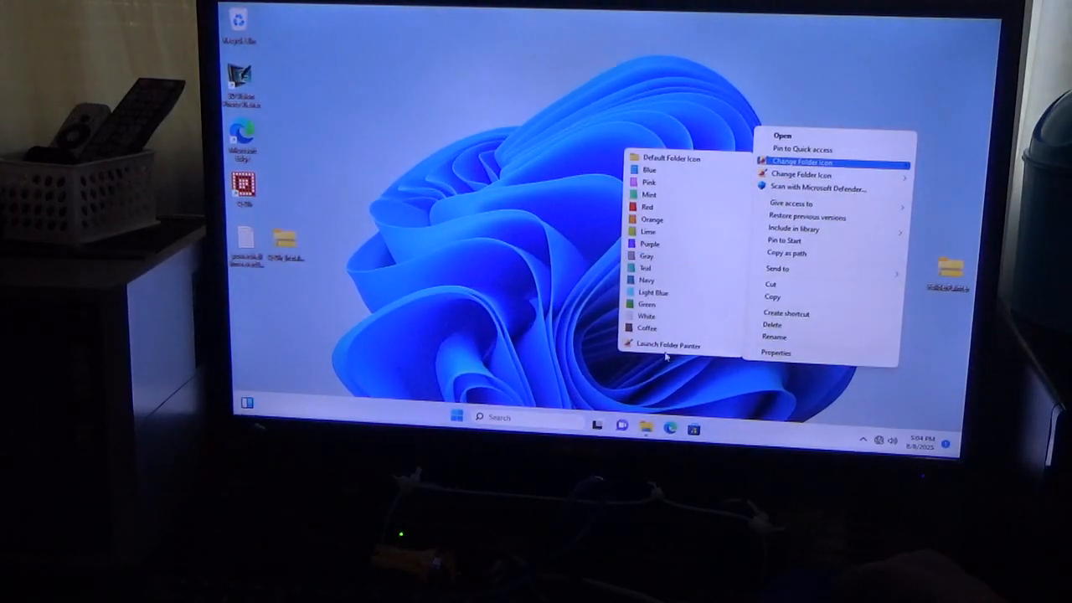
pyautogui.click(668, 345)
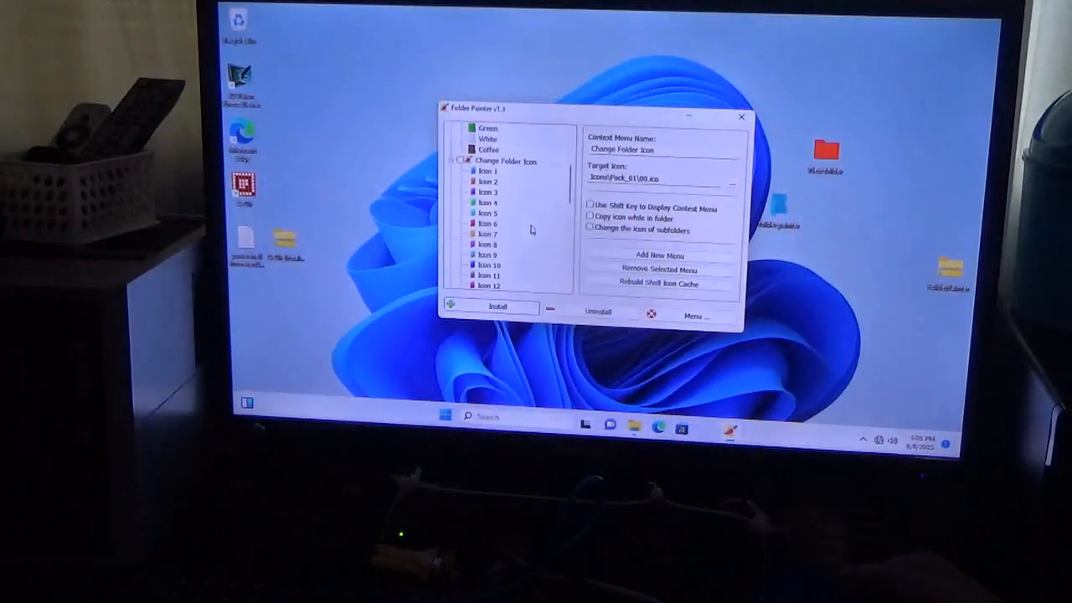
# Install the patterned icon pack as a second Folder Painter icon set and close the window
pyautogui.scroll(-3)
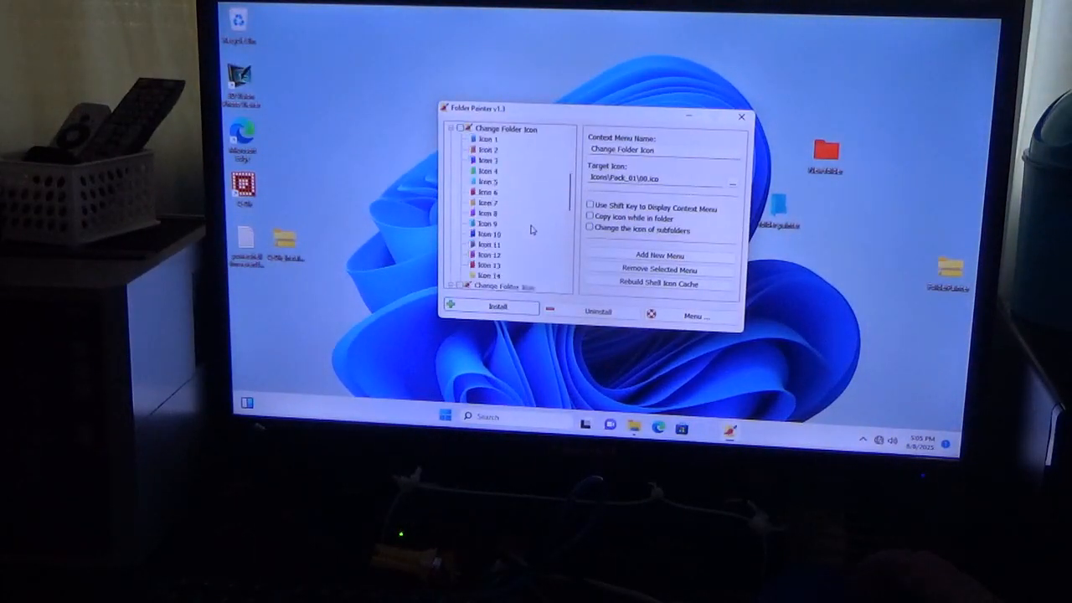
pyautogui.scroll(-3)
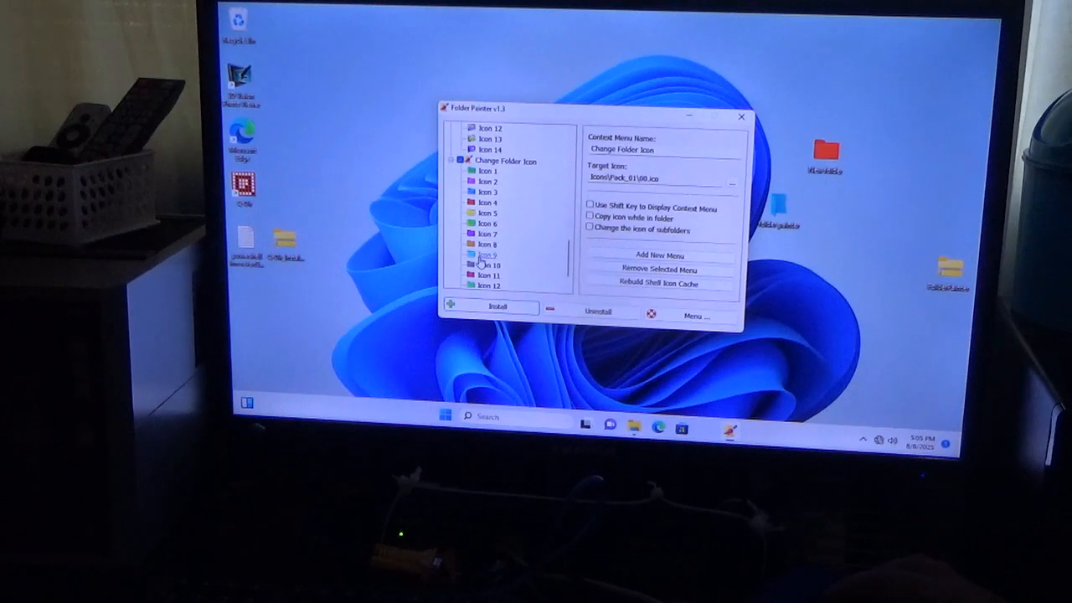
pyautogui.click(488, 255)
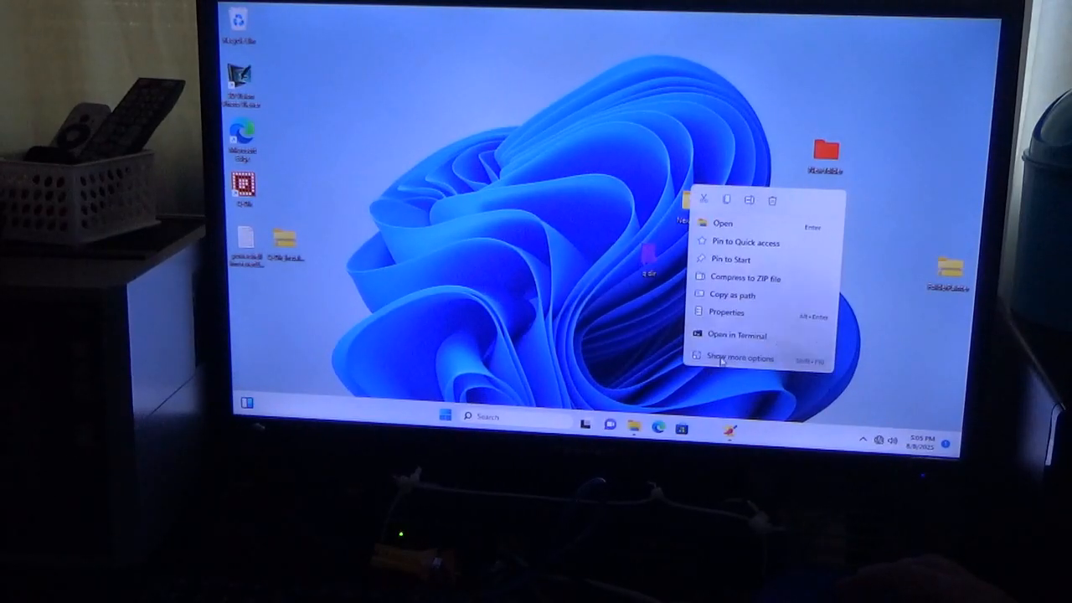
# Show the new folder's second Change Folder Icon menu listing patterned Icon 1 through Icon 14
pyautogui.click(740, 359)
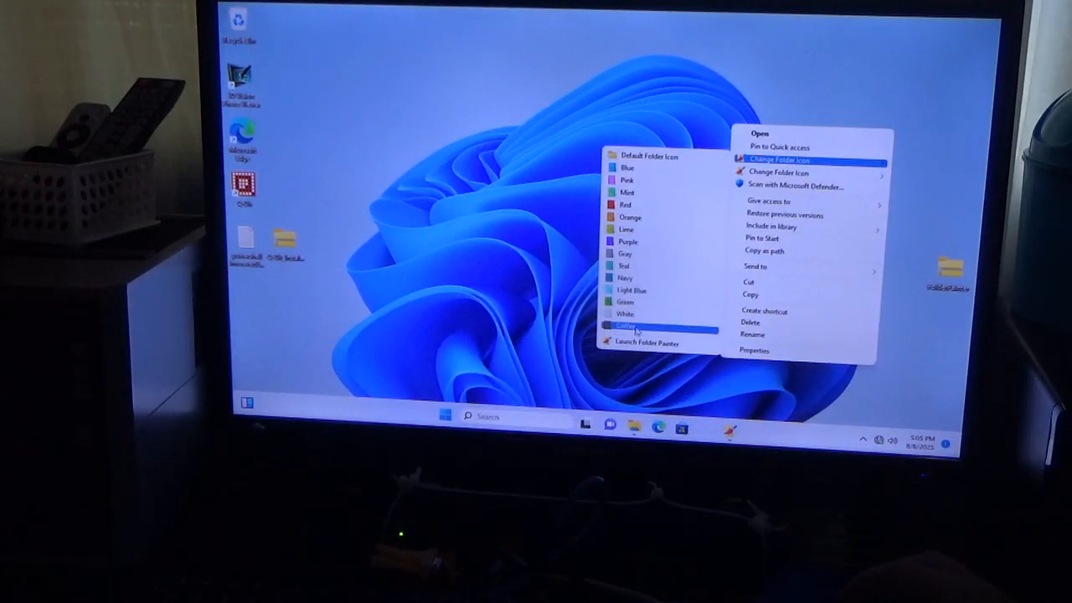
pyautogui.moveTo(626, 229)
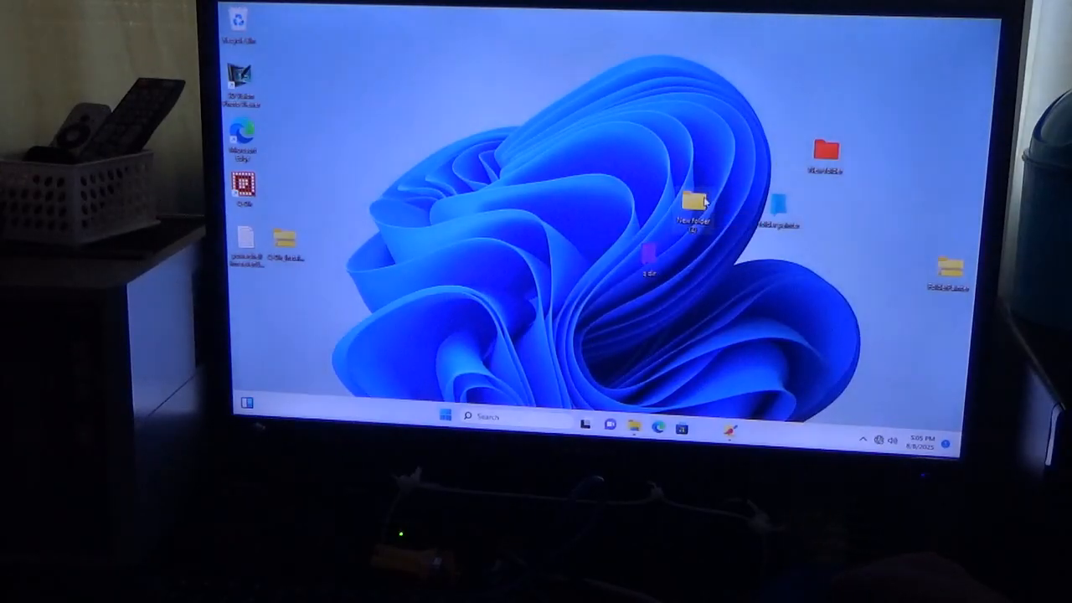
pyautogui.rightClick(692, 205)
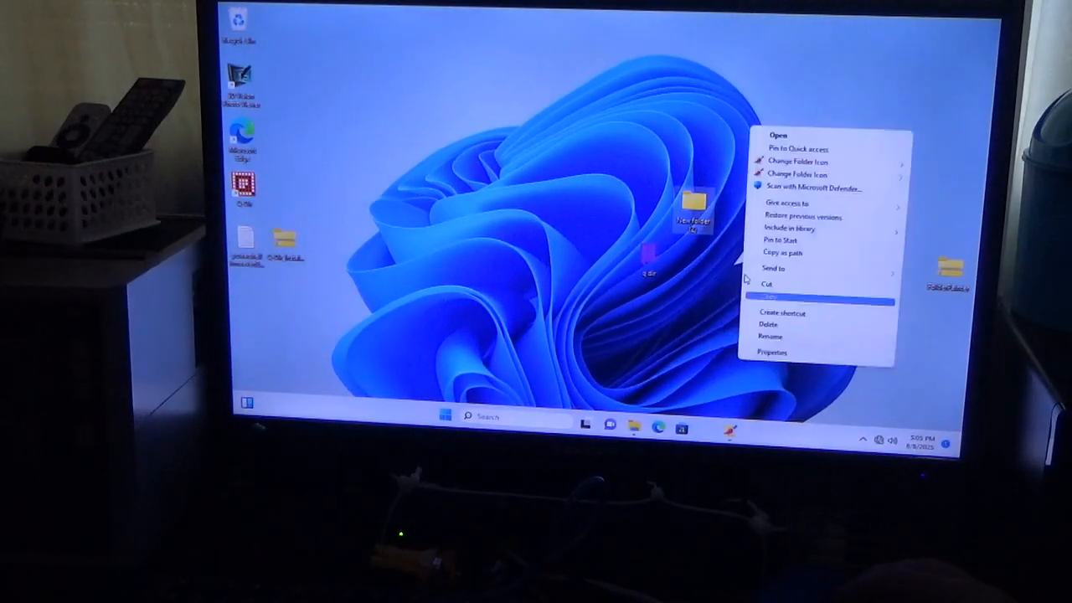
pyautogui.click(795, 161)
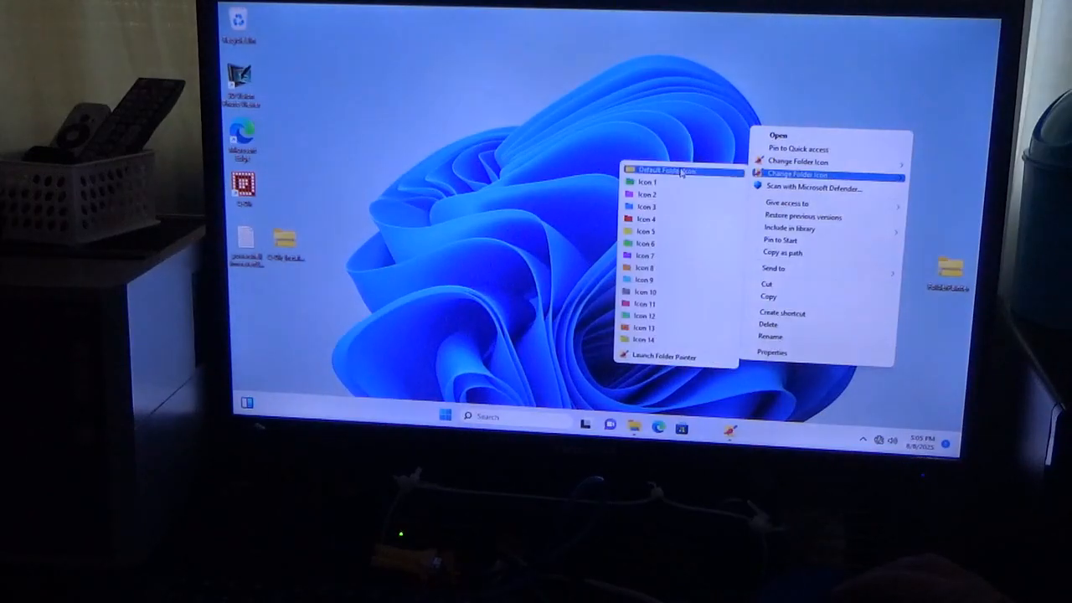
pyautogui.moveTo(645, 208)
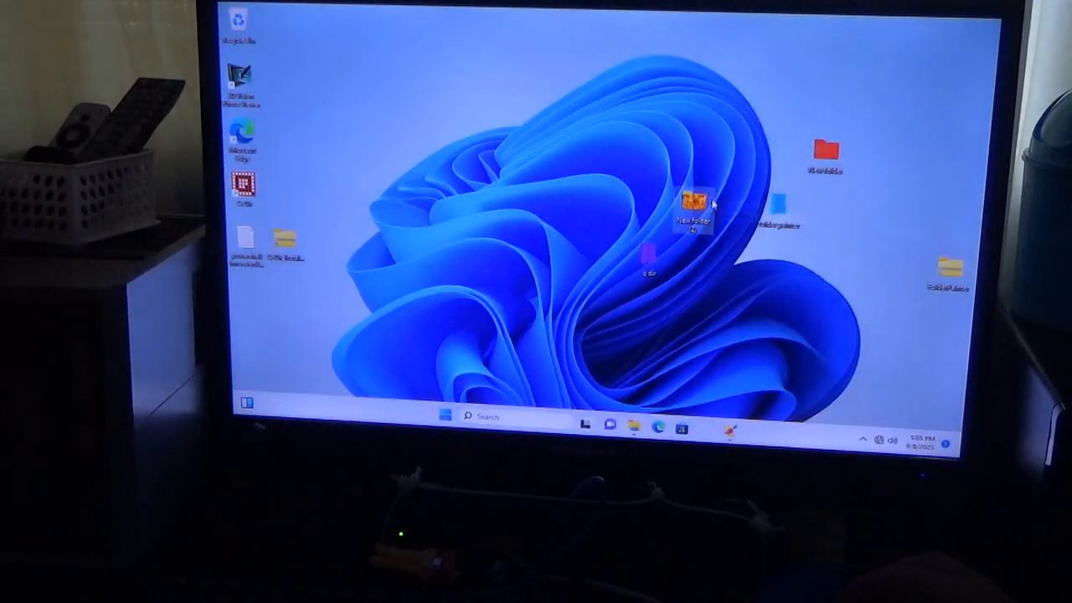
pyautogui.moveTo(693, 209)
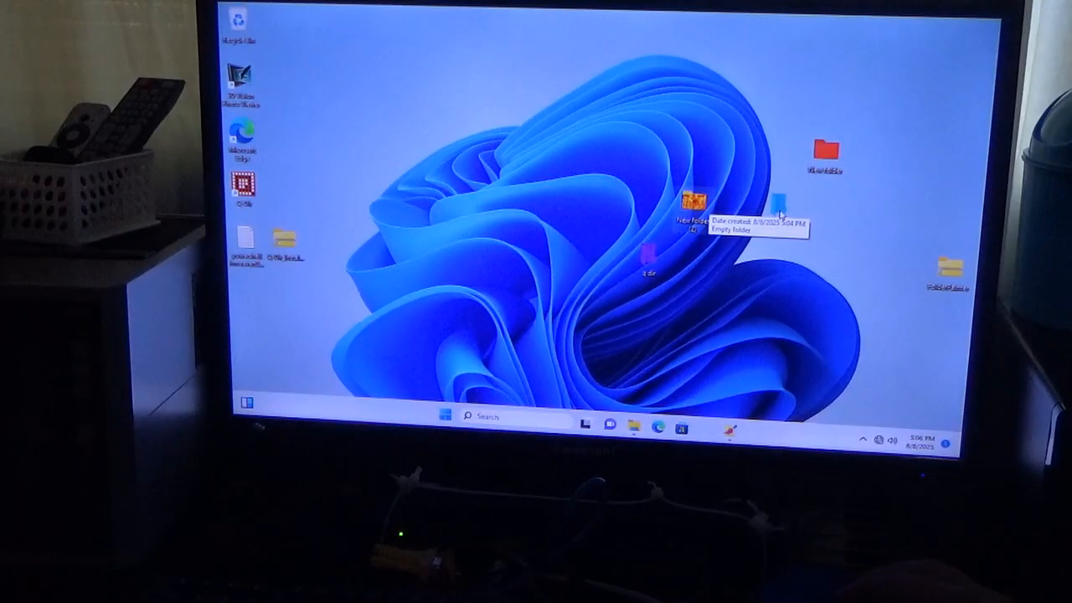
# Recolour the purple folder beneath the new folder to pink via Change Folder Icon
pyautogui.rightClick(690, 214)
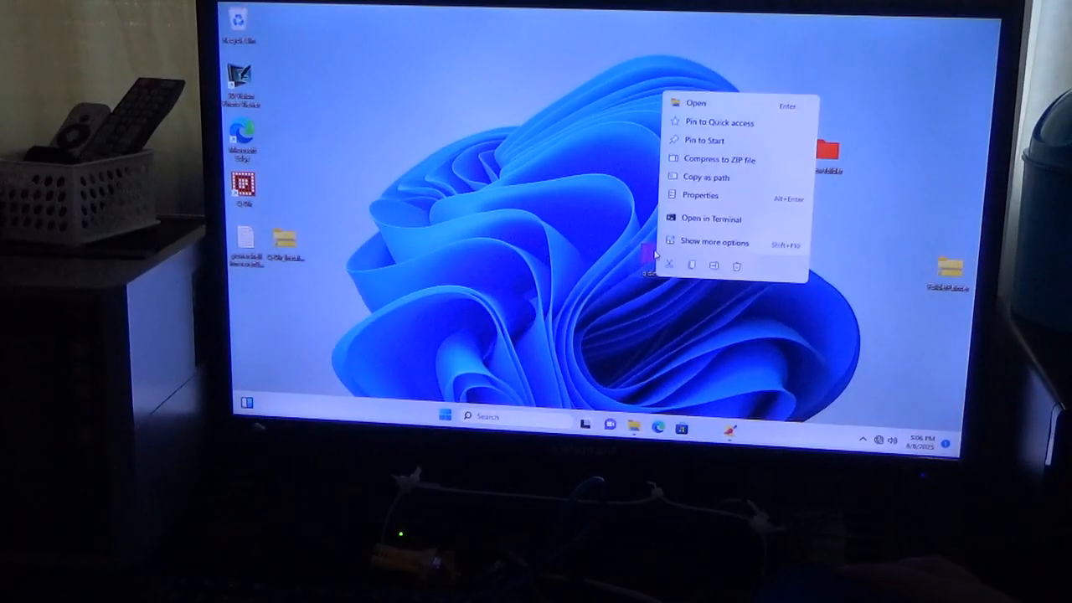
pyautogui.click(713, 241)
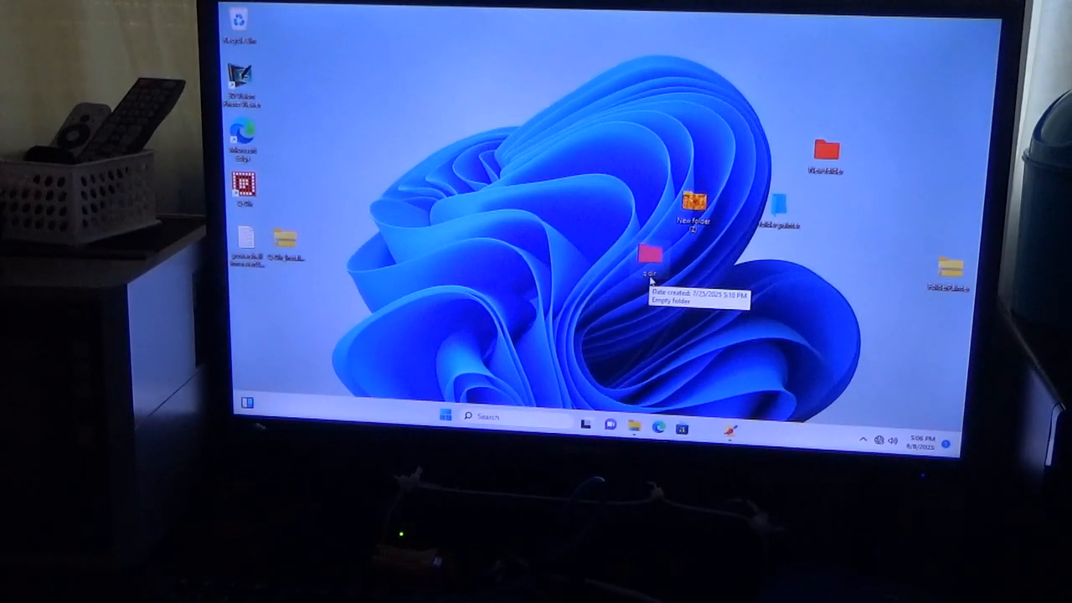
pyautogui.moveTo(652, 283)
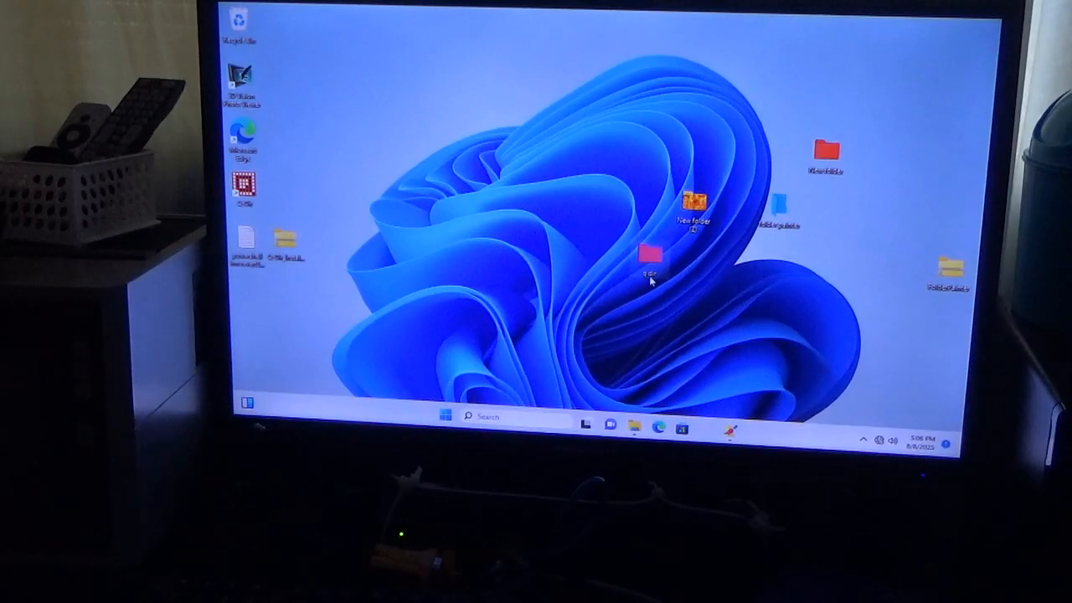